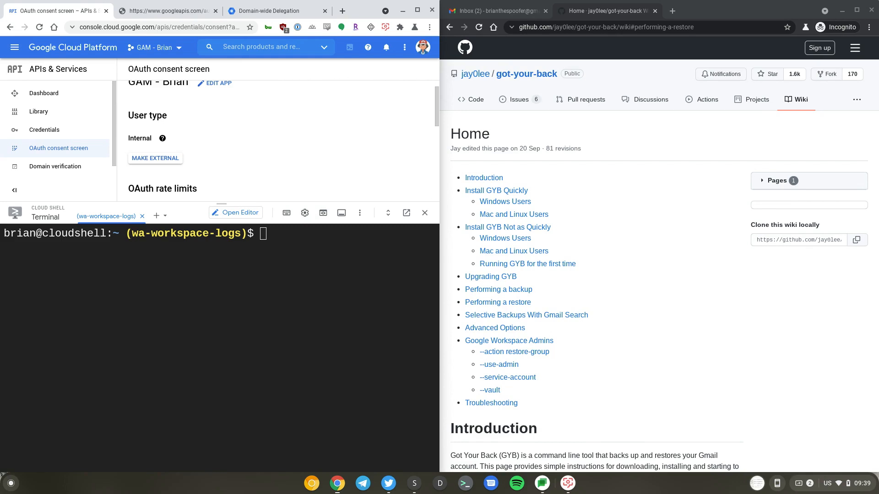
{"action": "mouse_move", "coordinate": [642, 244]}
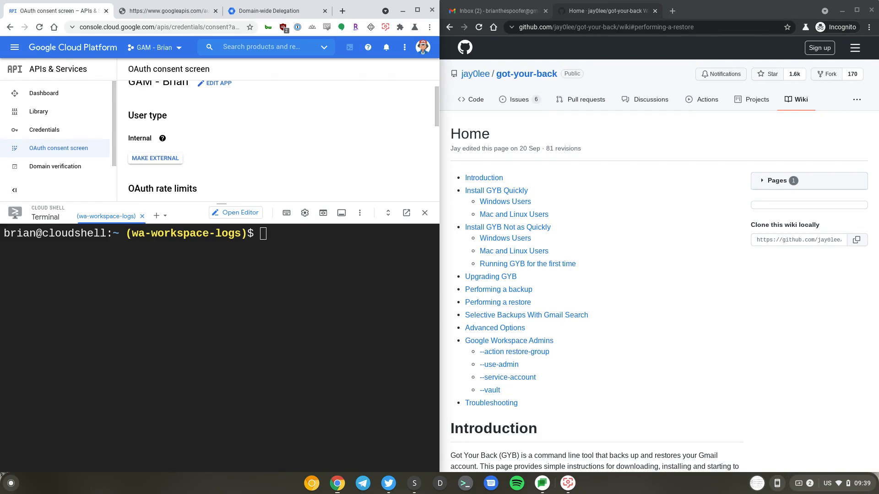
{"action": "mouse_move", "coordinate": [694, 170]}
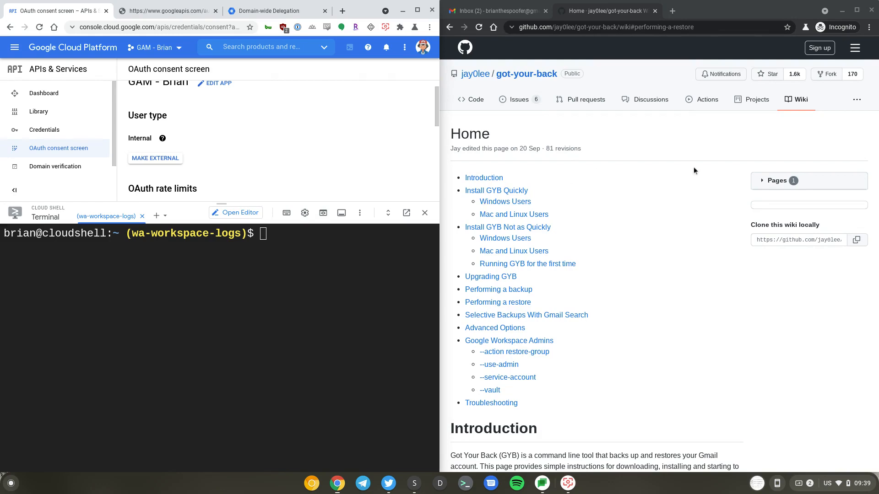
Step: Scroll the GYB wiki to the 'Install GYB Quickly' section showing the bash curl command
{"action": "scroll", "scroll_direction": "down", "scroll_amount": 3}
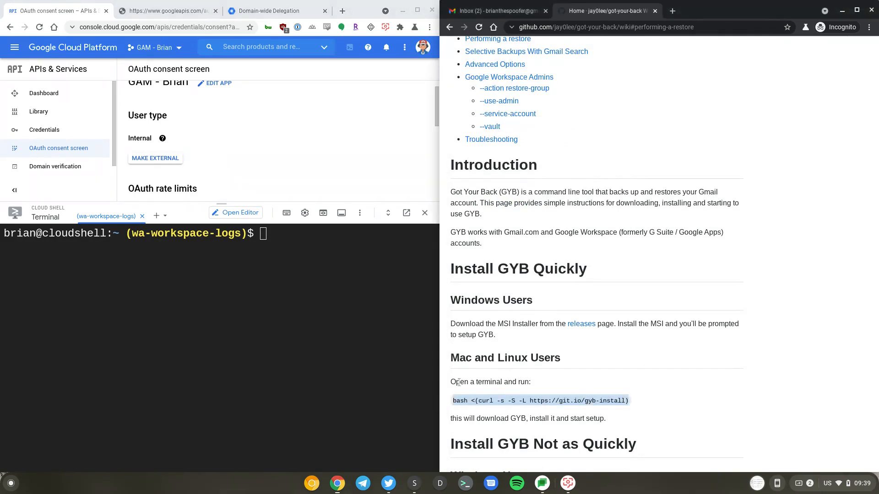
Step: Install GYB 1.53 with the git.io/gyb-install curl script and list the bin folder
{"action": "type", "text": "bash <(curl -s -S -L https://git.io/gyb-install)"}
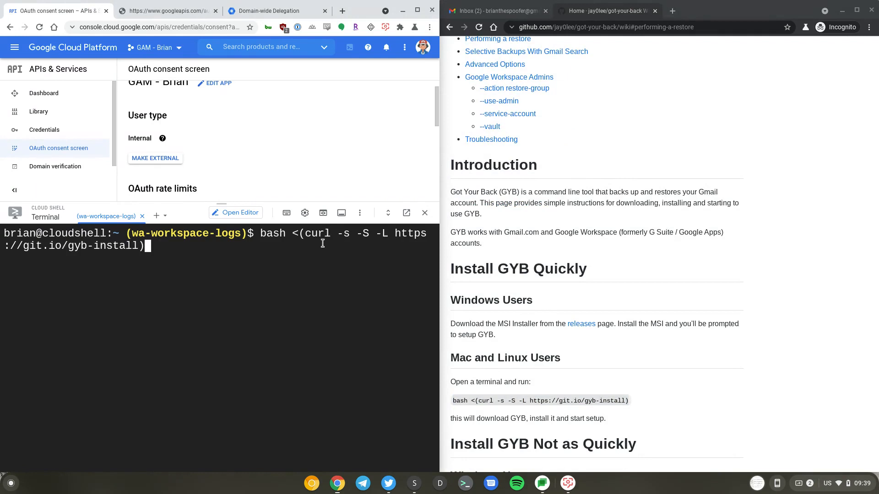
{"action": "type", "text": "-"}
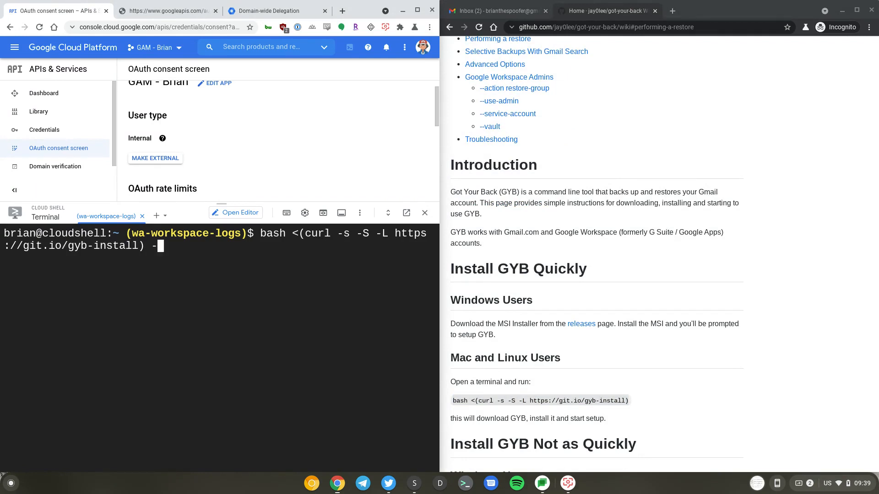
{"action": "type", "text": "l"}
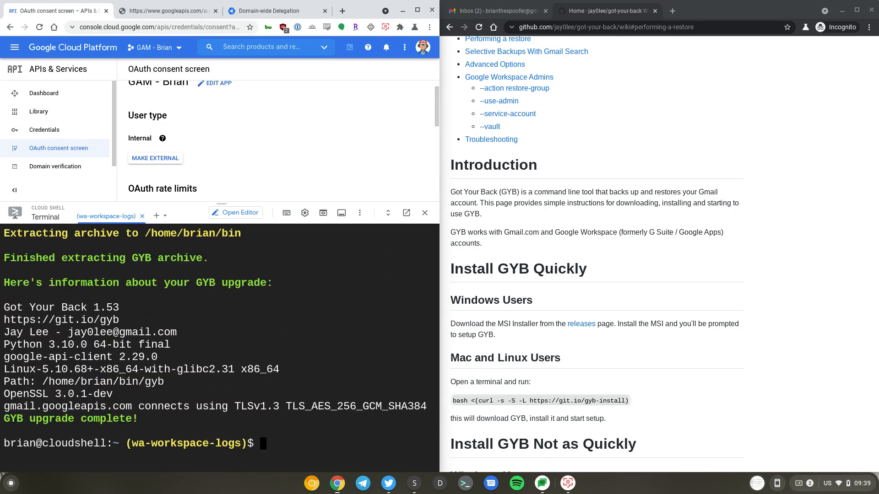
{"action": "type", "text": "cd bin"}
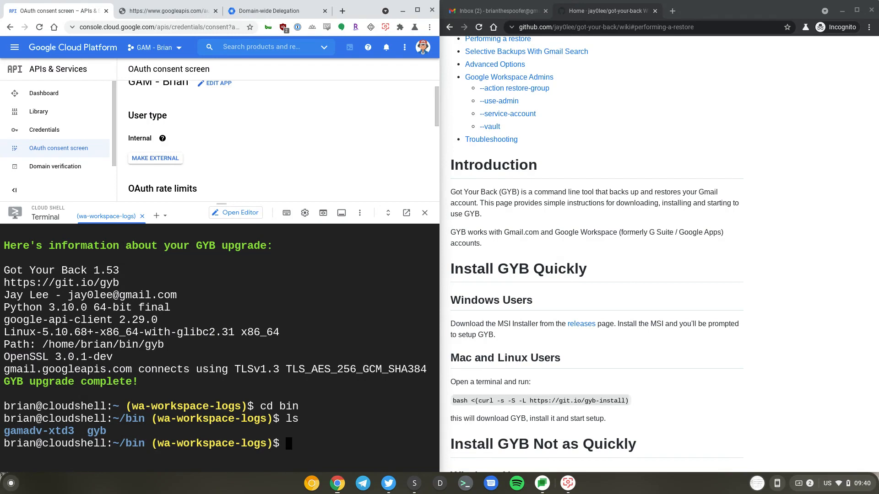
Step: From the .gam folder, copy all *.json files into ~/bin/gyb
{"action": "type", "text": "c"}
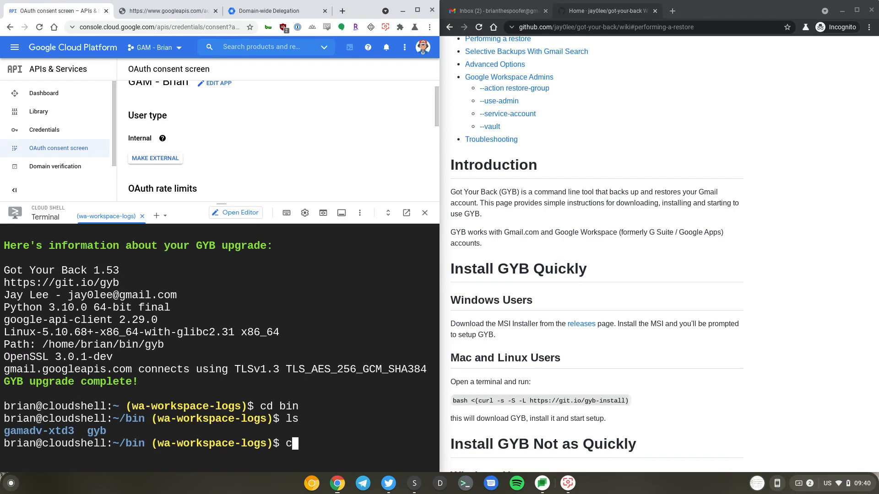
{"action": "key", "text": "Backspace"}
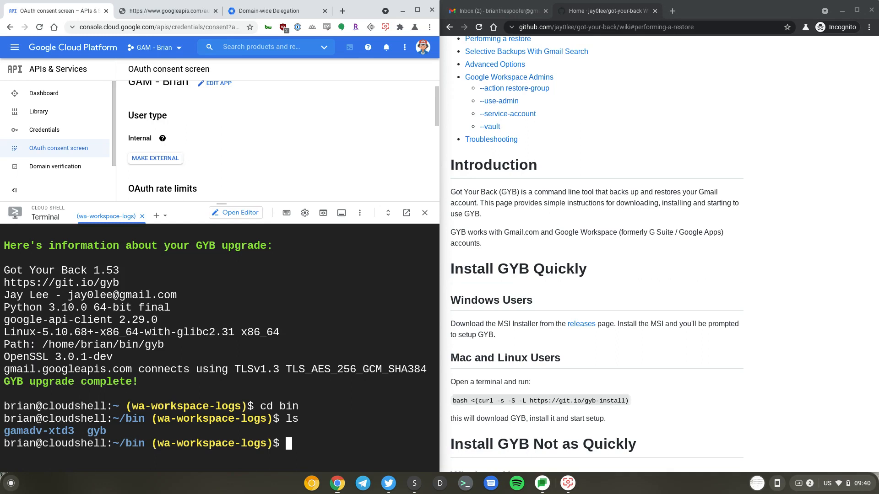
{"action": "type", "text": "cd ~"}
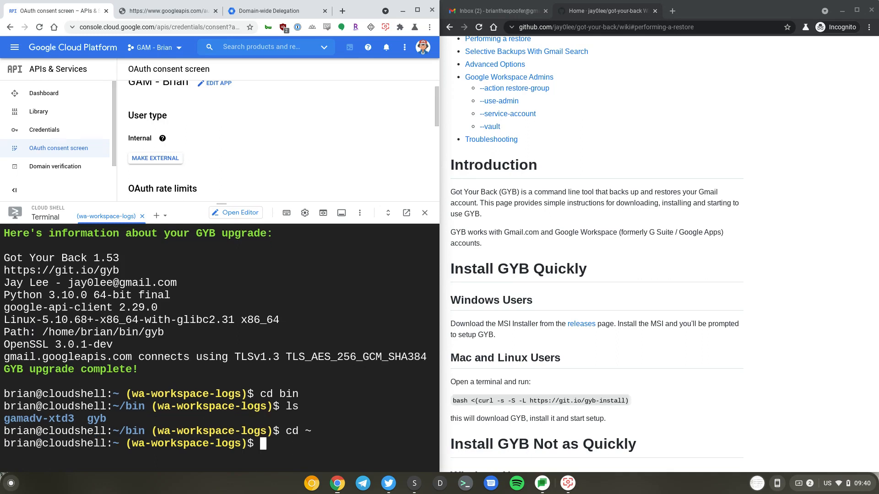
{"action": "type", "text": "/"}
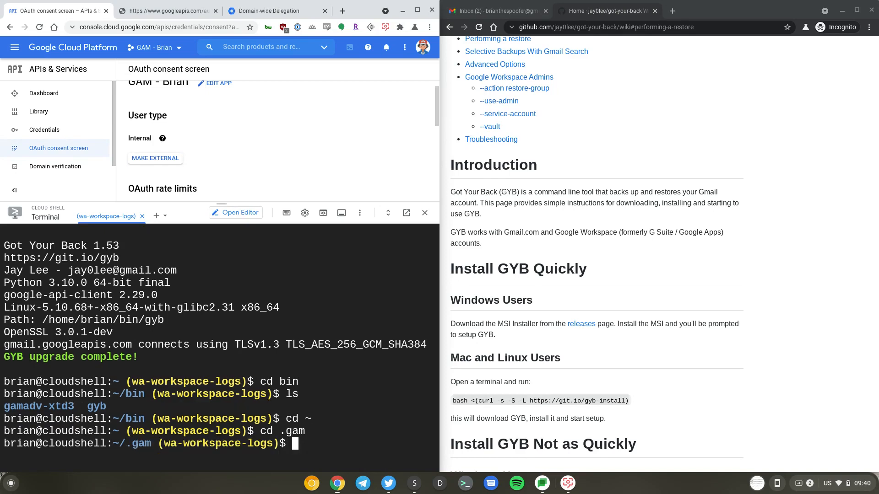
{"action": "type", "text": "cp *.json ~"}
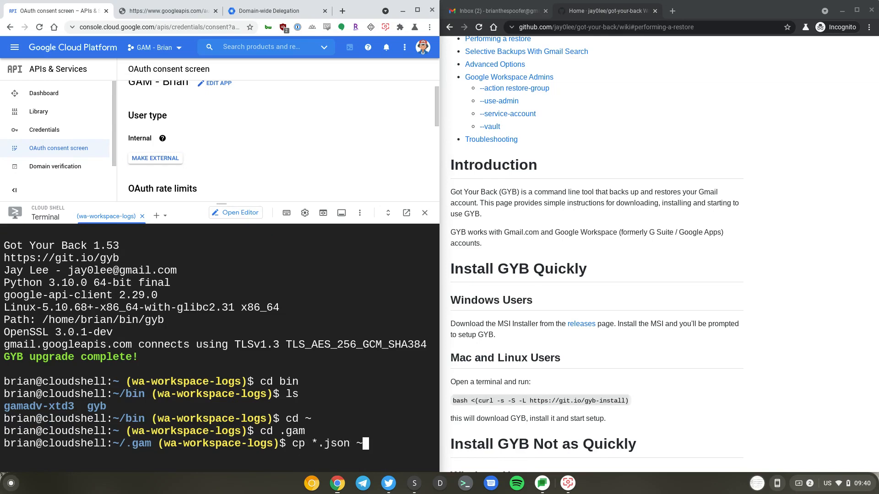
{"action": "type", "text": "/bin/gyb"}
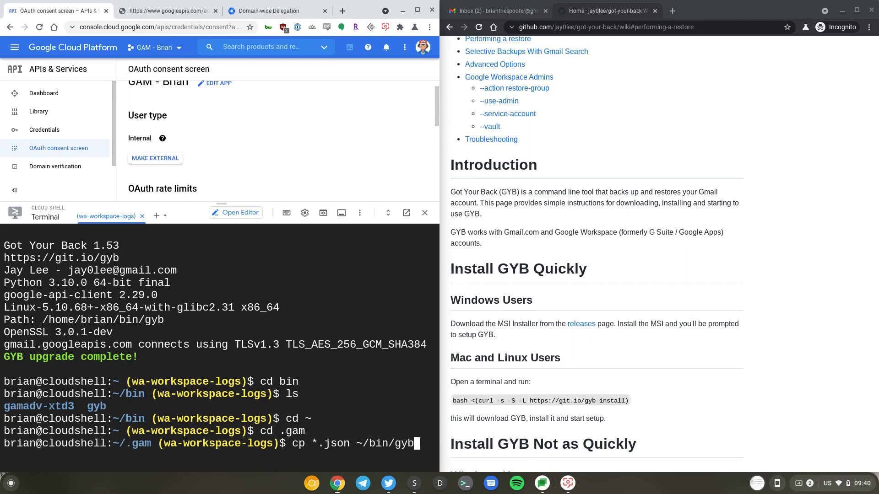
{"action": "key", "text": "Return"}
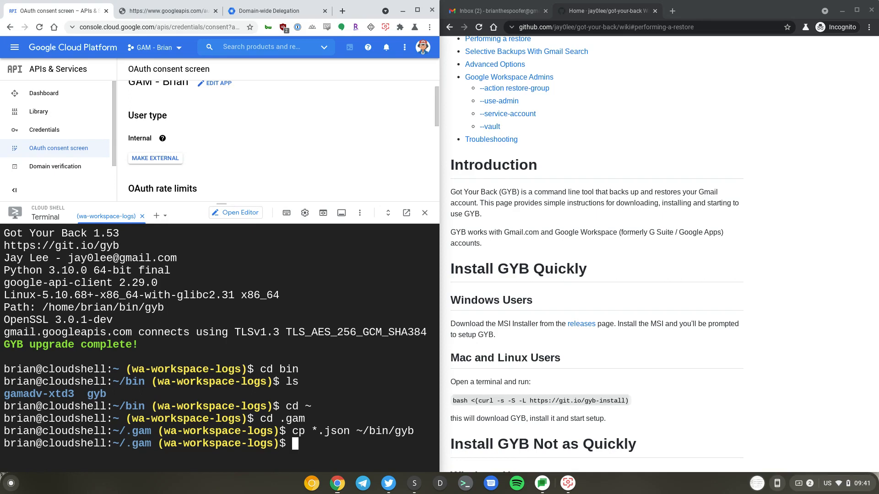
{"action": "type", "text": "gyb --email"}
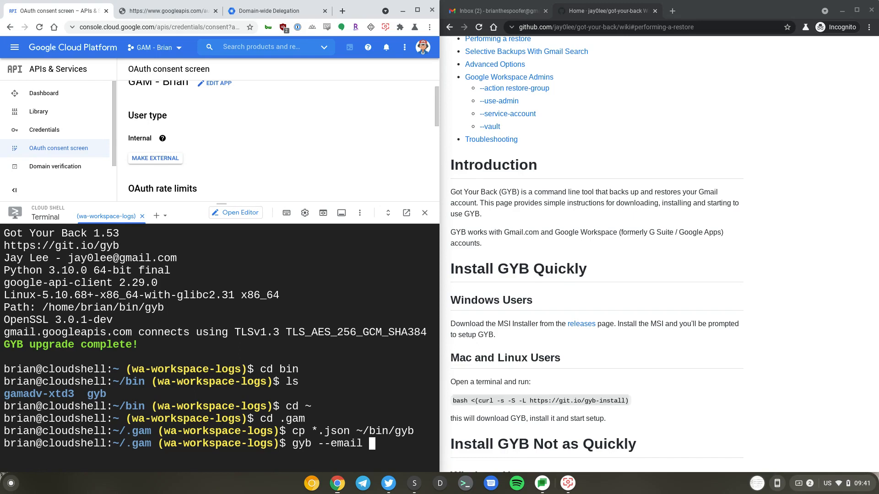
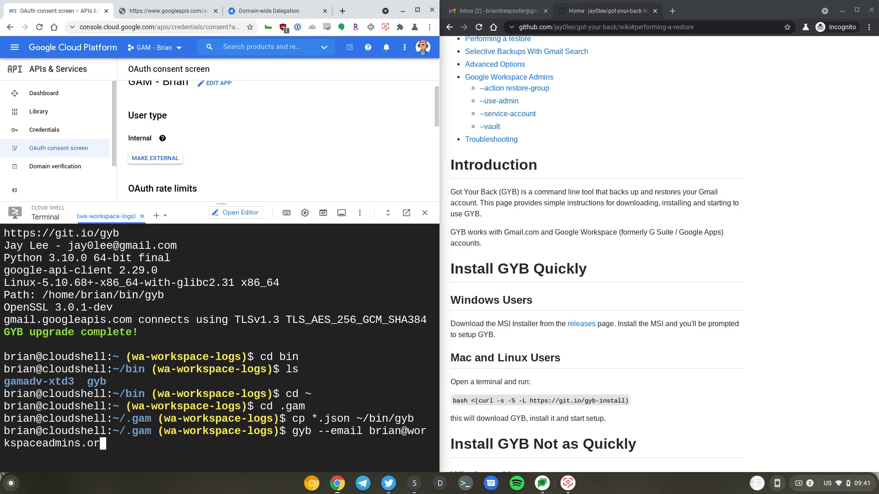
{"action": "type", "text": "--action c"}
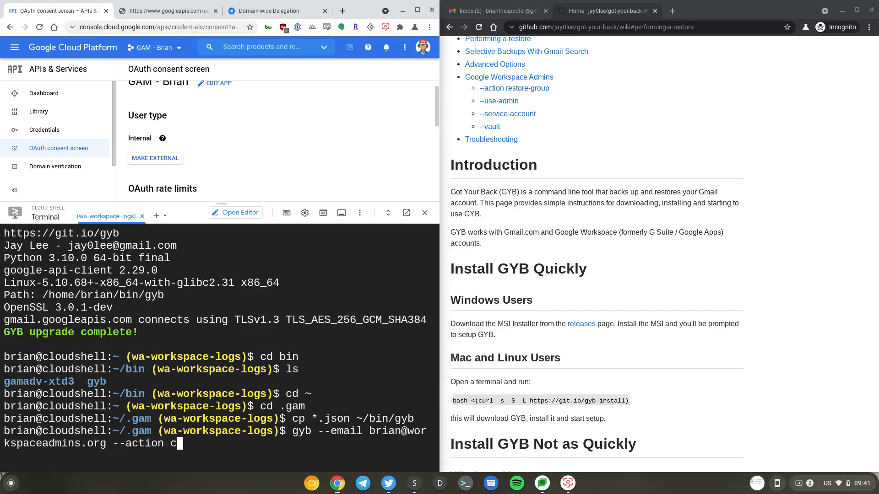
{"action": "type", "text": "heck-service-account"}
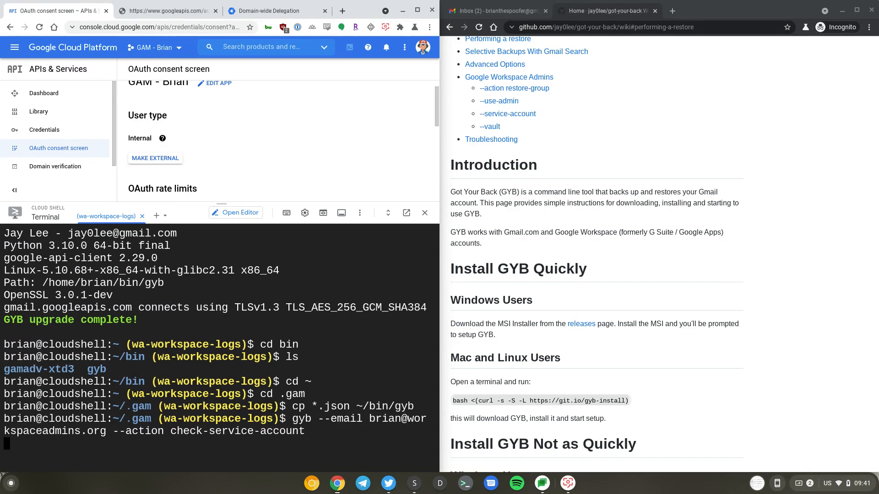
{"action": "key", "text": "Return"}
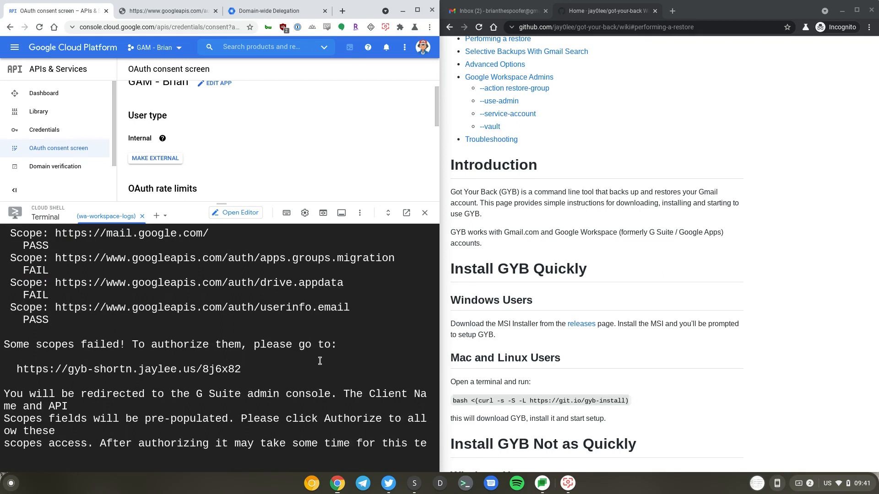
Step: Review the check results and select the failing apps.groups.migration scope URL
{"action": "scroll", "scroll_direction": "up", "scroll_amount": 3}
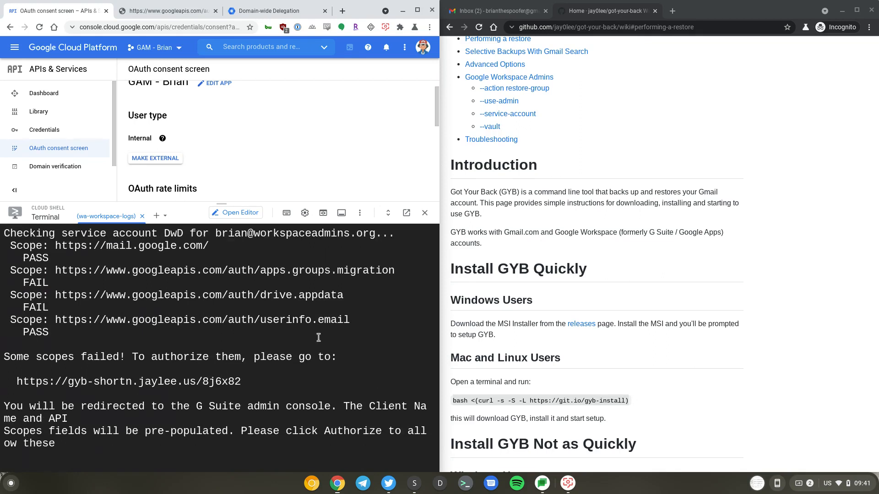
{"action": "mouse_move", "coordinate": [318, 337]}
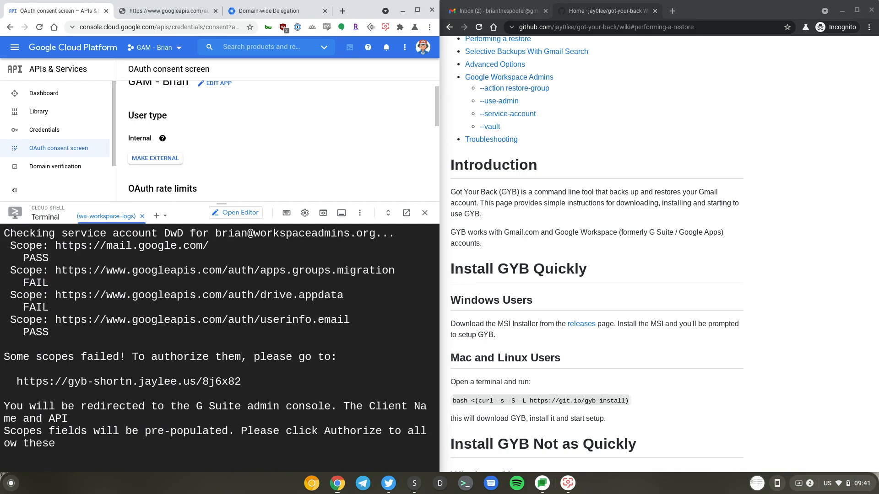
{"action": "scroll", "scroll_direction": "down", "scroll_amount": 3}
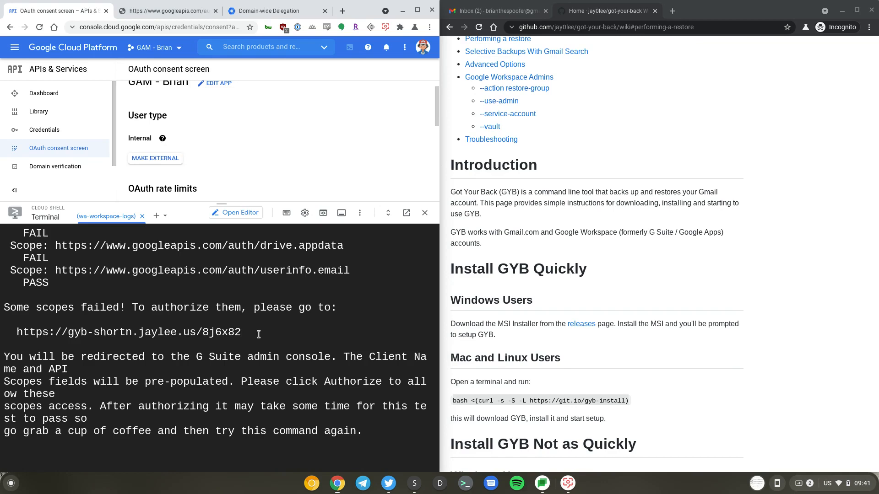
{"action": "mouse_move", "coordinate": [256, 334]}
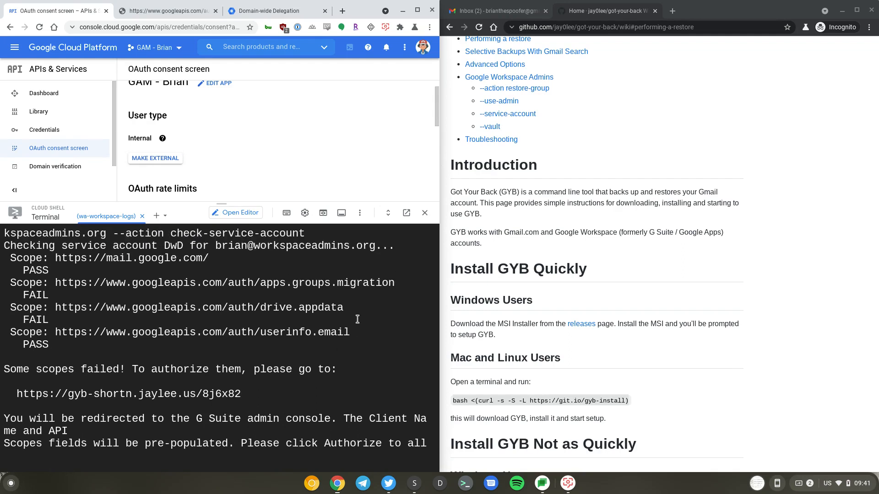
{"action": "mouse_move", "coordinate": [398, 282]}
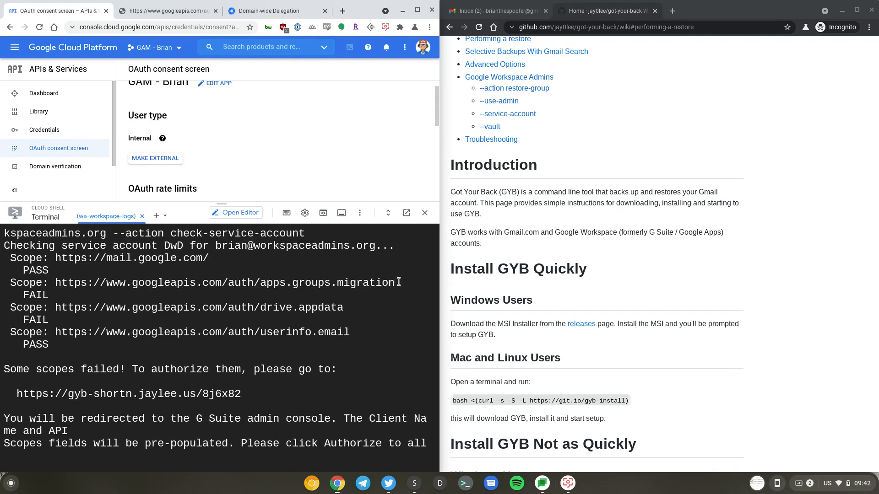
{"action": "double_click", "coordinate": [225, 283]}
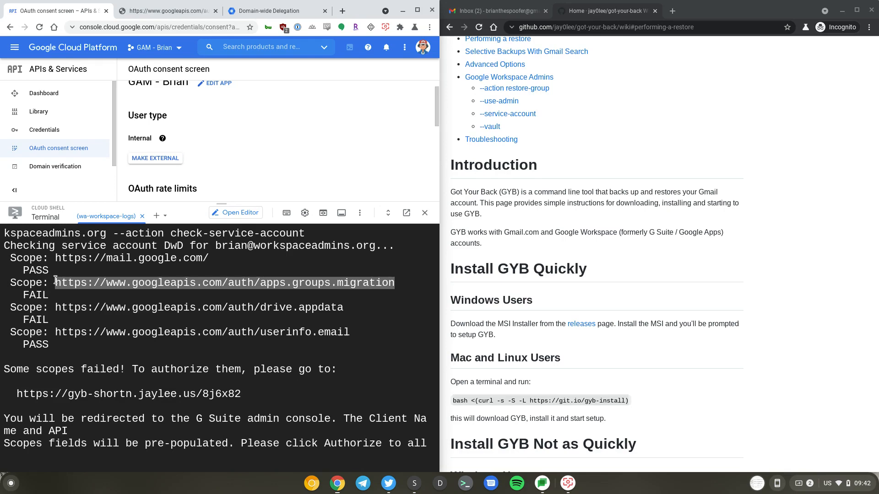
{"action": "left_click", "coordinate": [275, 11]}
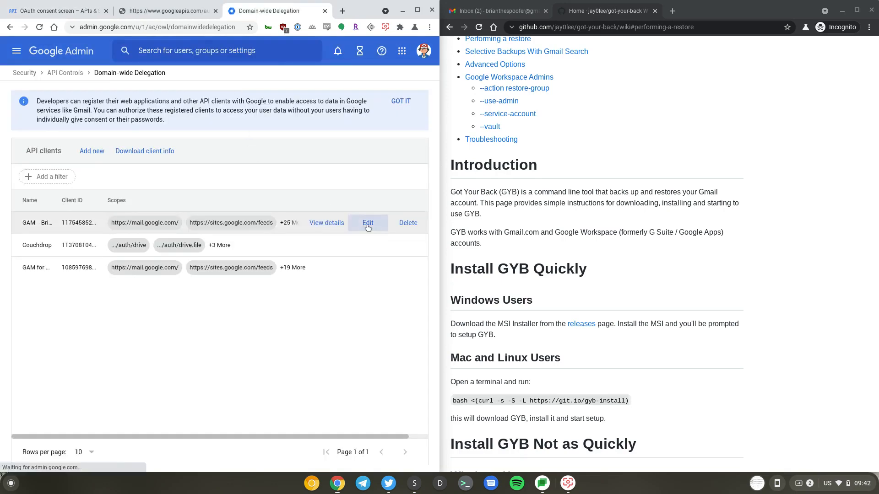
{"action": "left_click", "coordinate": [367, 223]}
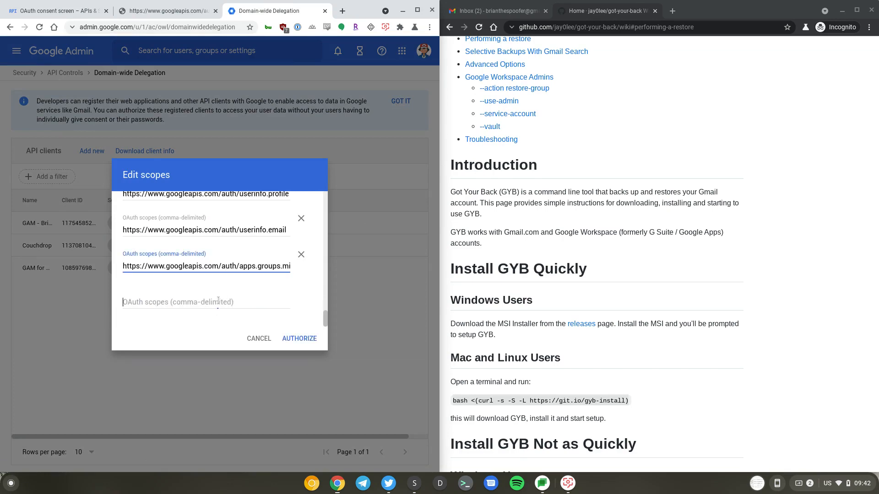
{"action": "left_click", "coordinate": [53, 10]}
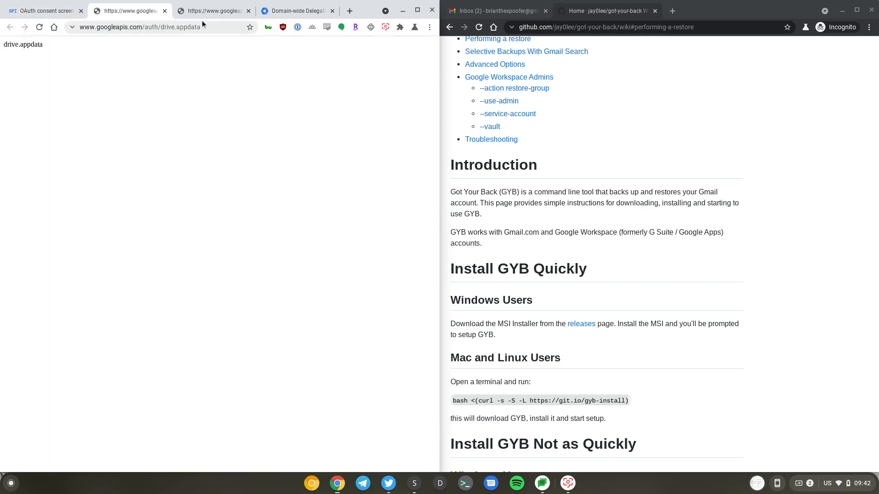
{"action": "left_click", "coordinate": [295, 11]}
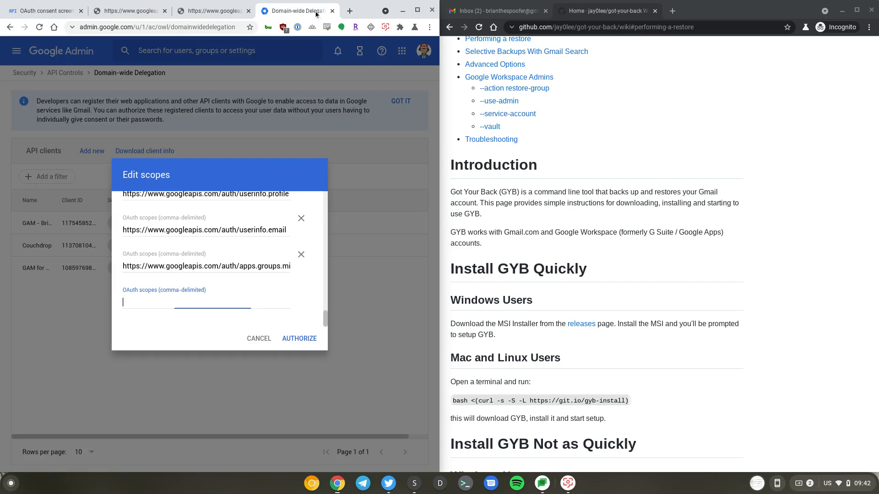
{"action": "type", "text": "https://www.googleapis.com/auth/drive.appdata"}
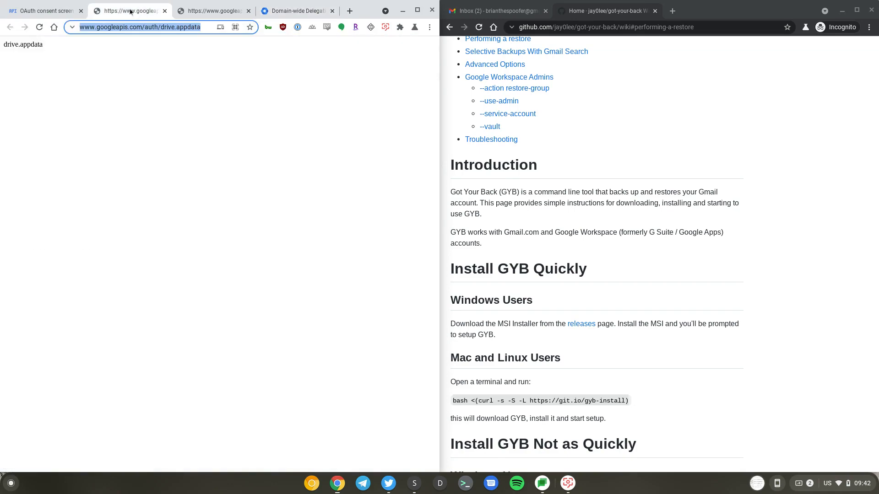
{"action": "left_click", "coordinate": [294, 10]}
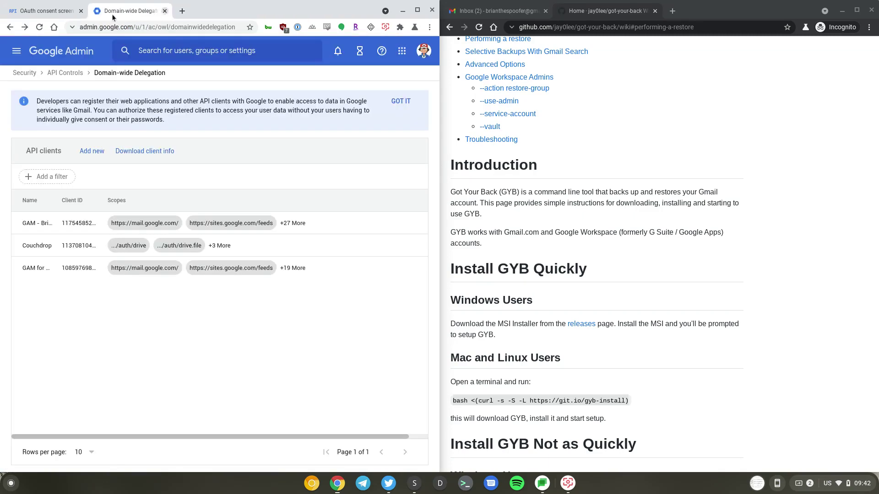
{"action": "left_click", "coordinate": [50, 10]}
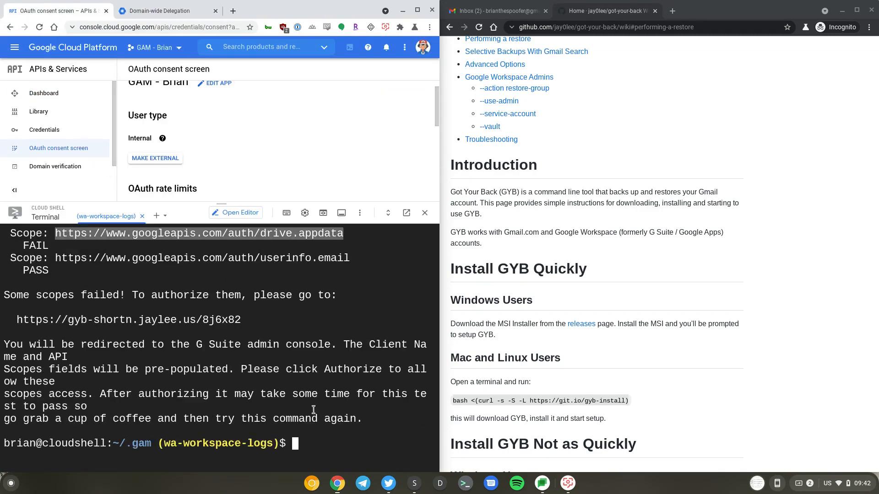
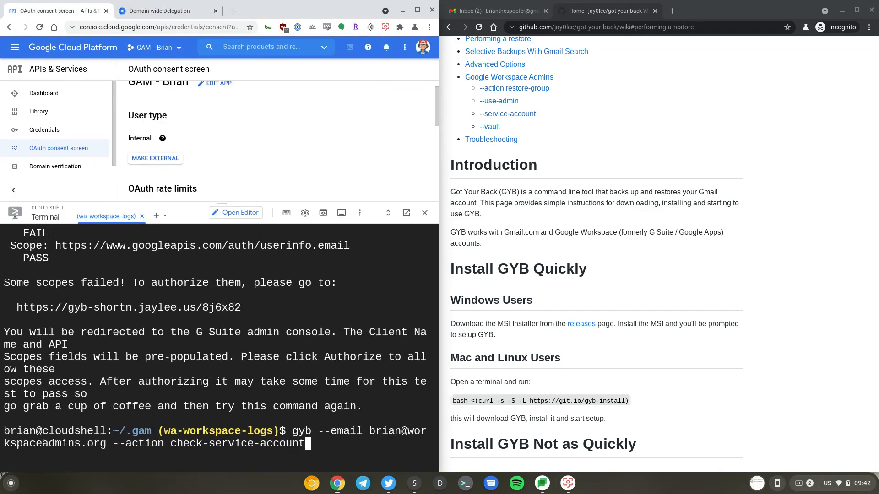
{"action": "key", "text": "Return"}
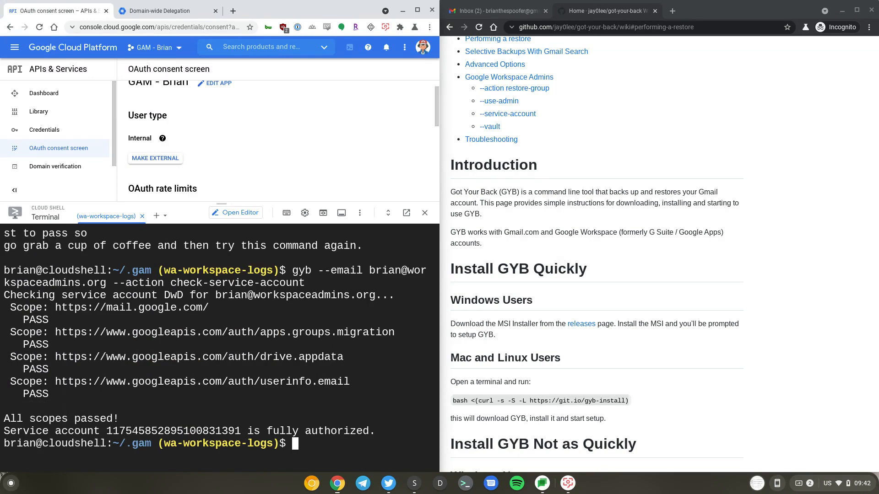
{"action": "mouse_move", "coordinate": [487, 6]}
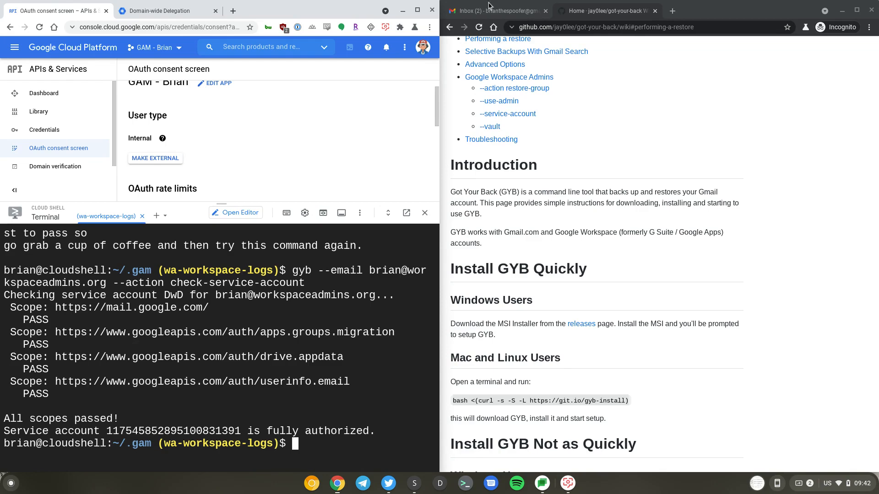
{"action": "left_click", "coordinate": [493, 11]}
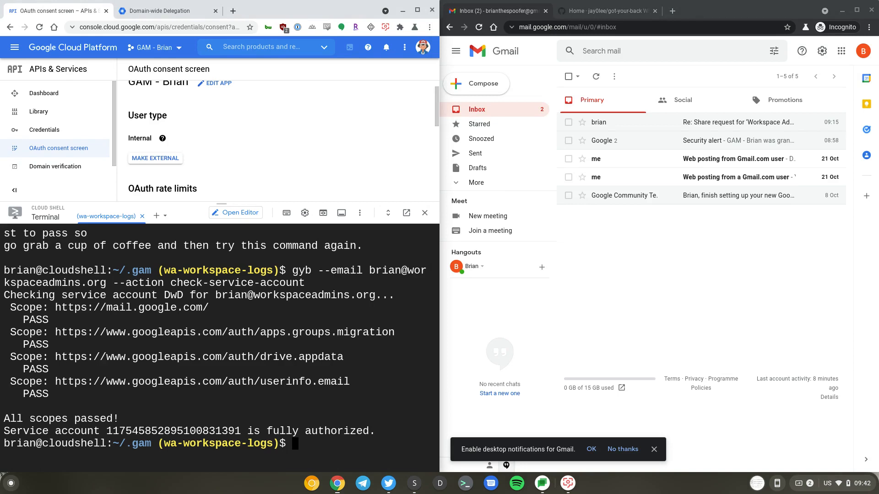
Step: Delete the old Backups folder with rm -r and create a new empty Backups folder
{"action": "type", "text": "cd ~"}
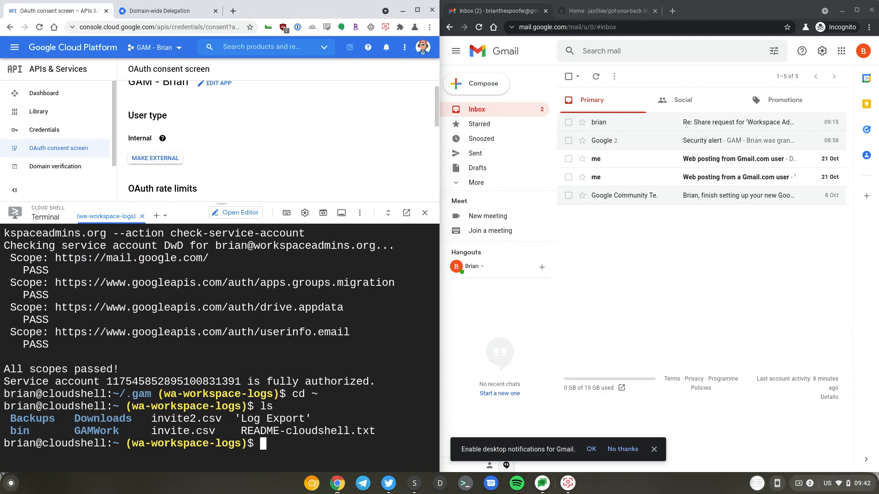
{"action": "type", "text": "r"}
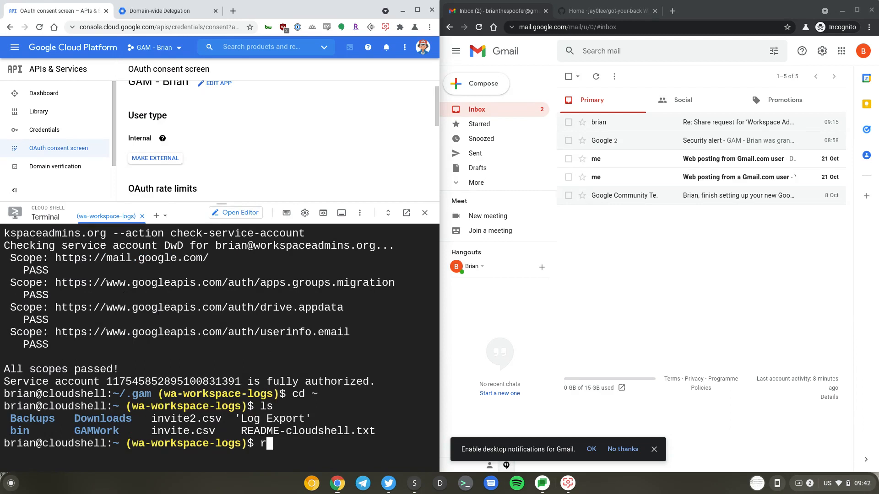
{"action": "type", "text": "m -r Backu"}
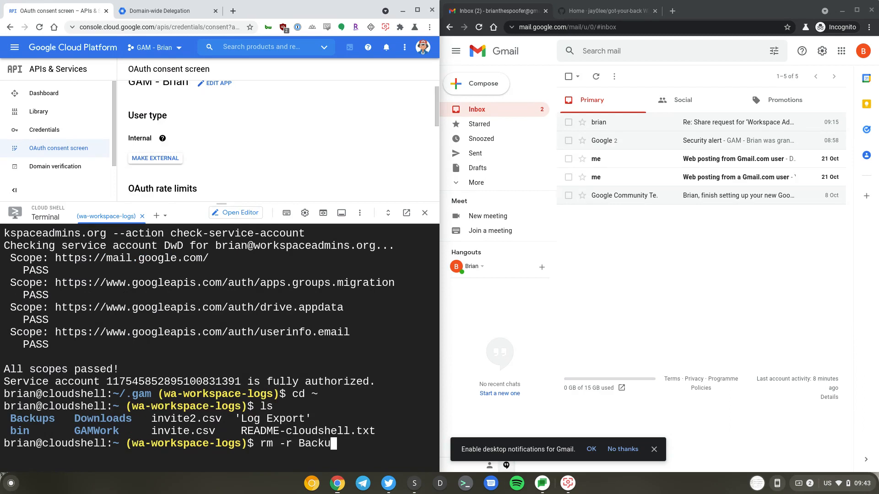
{"action": "type", "text": "ps"}
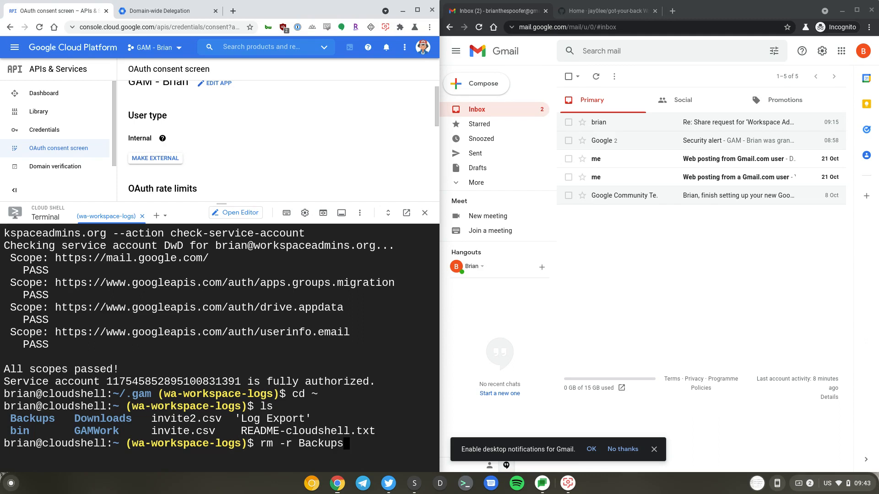
{"action": "key", "text": "Return"}
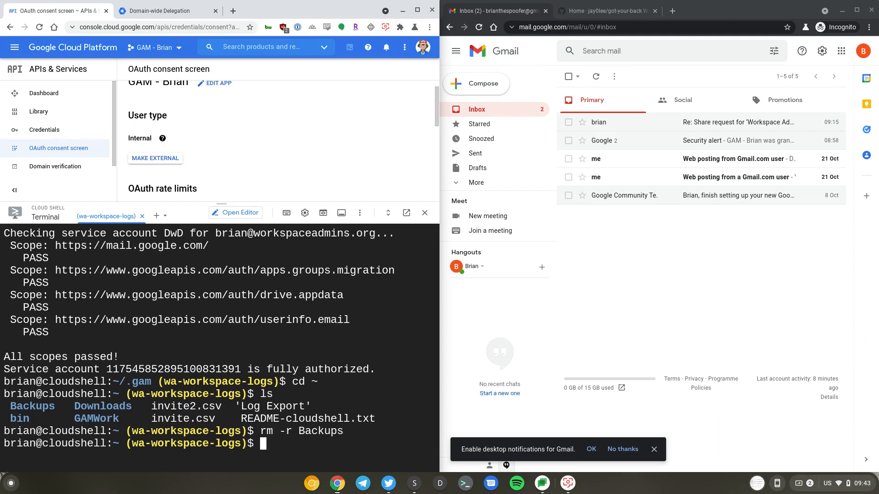
{"action": "type", "text": "mkdir Back"}
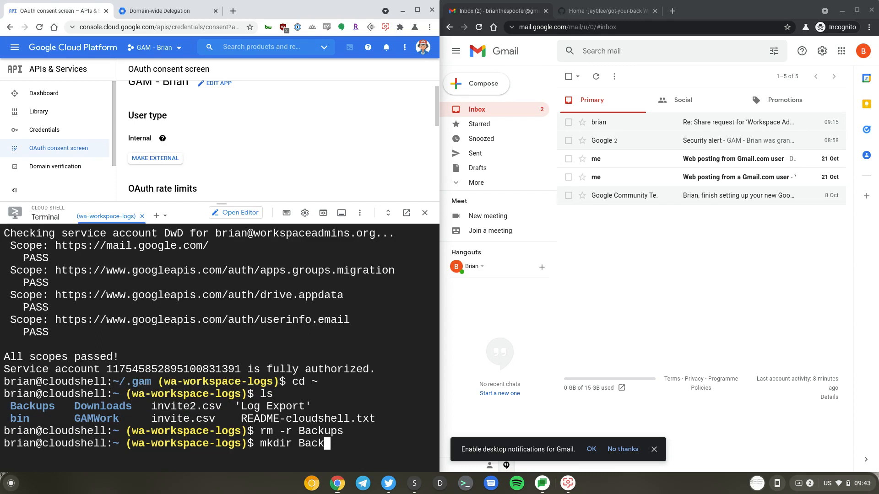
{"action": "key", "text": "Return"}
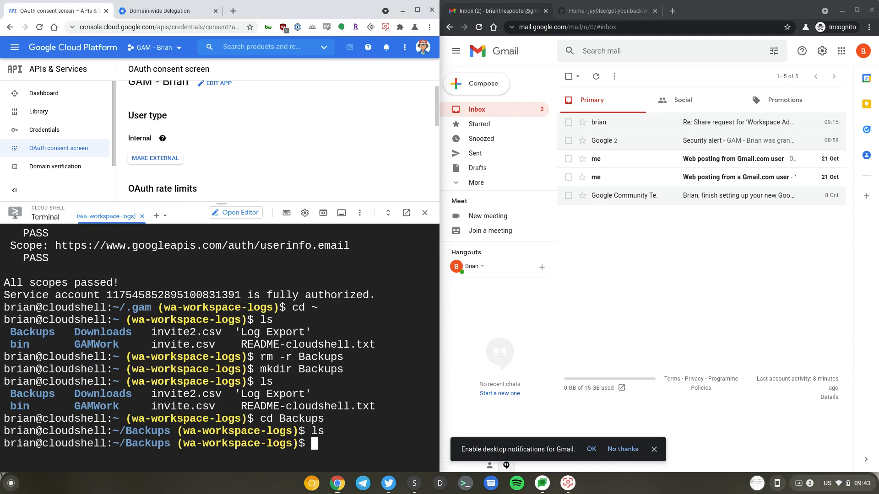
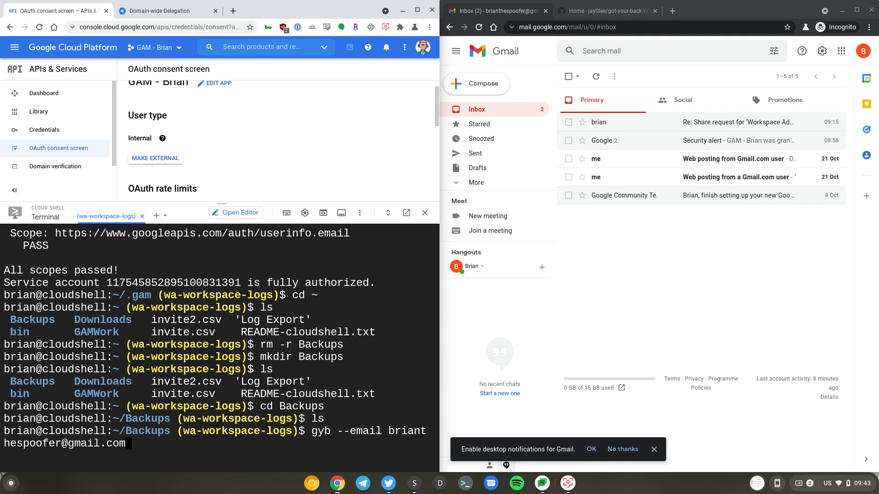
Step: Run gyb for the Gmail account and choose option 7 to continue with default scopes
{"action": "key", "text": "Return"}
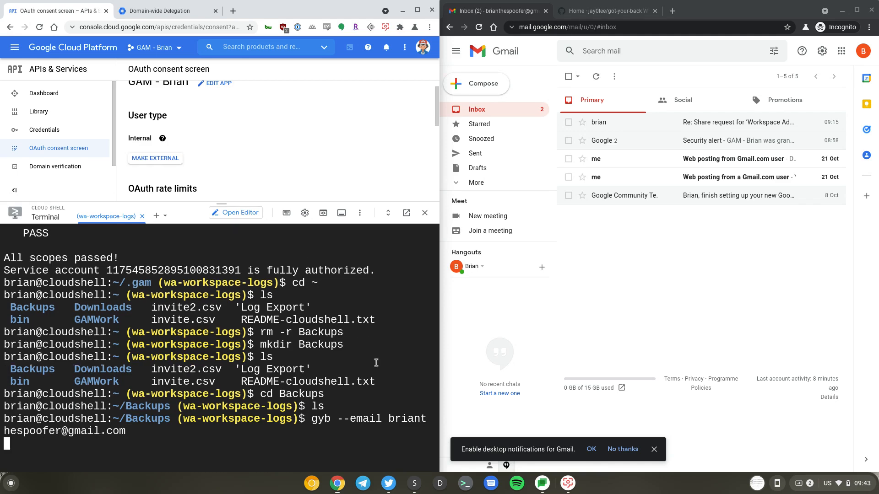
{"action": "key", "text": "Return"}
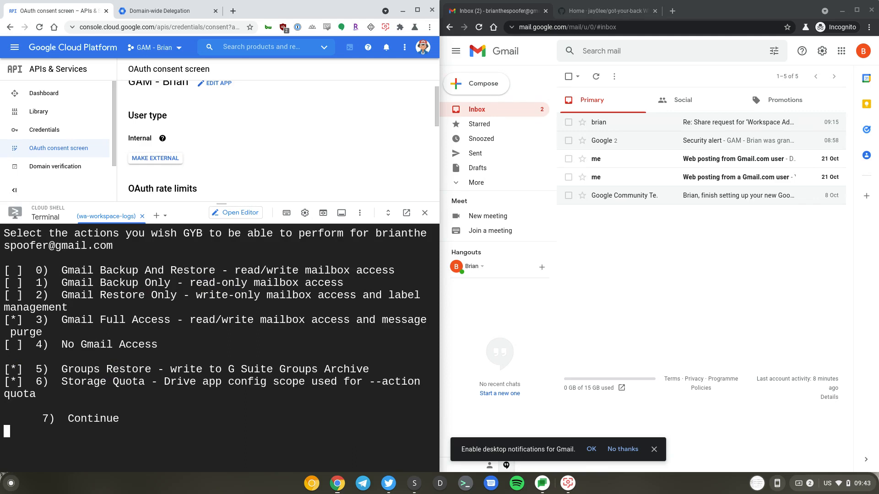
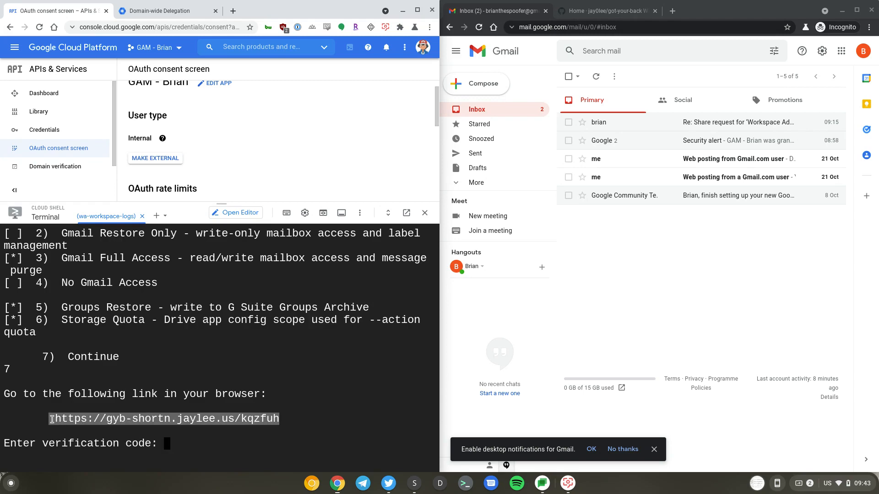
Step: Open GYB's authorization link in the Gmail browser, reaching Error 403: org_internal
{"action": "left_click", "coordinate": [164, 418]}
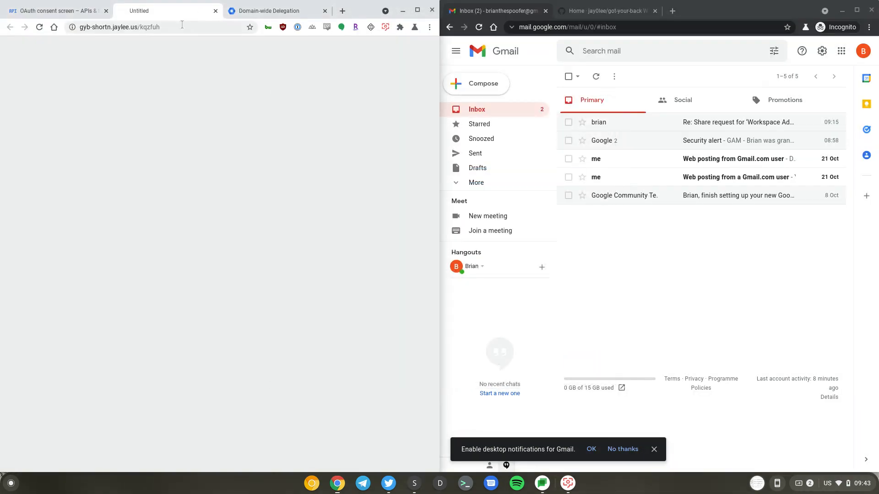
{"action": "left_click", "coordinate": [141, 27]}
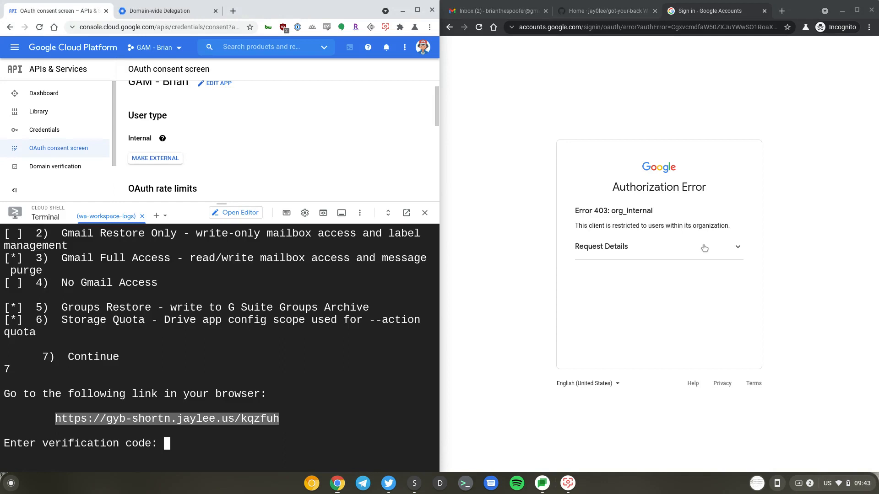
{"action": "mouse_move", "coordinate": [313, 128]}
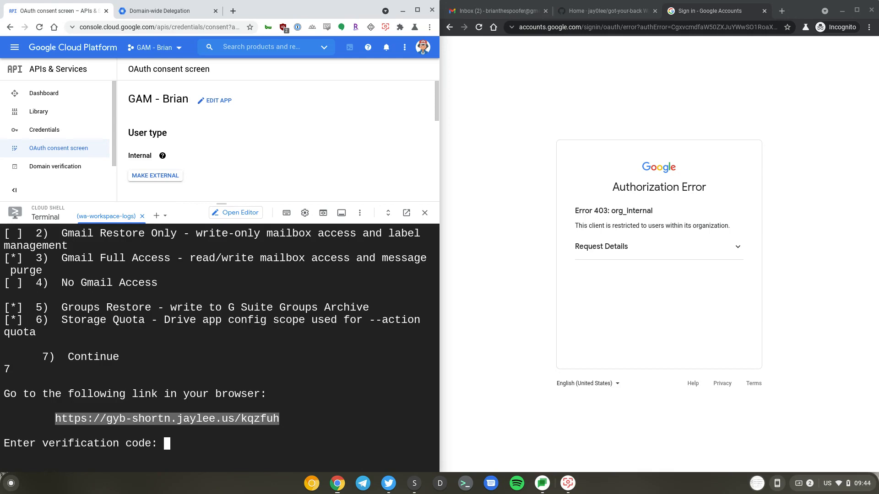
{"action": "mouse_move", "coordinate": [283, 120]}
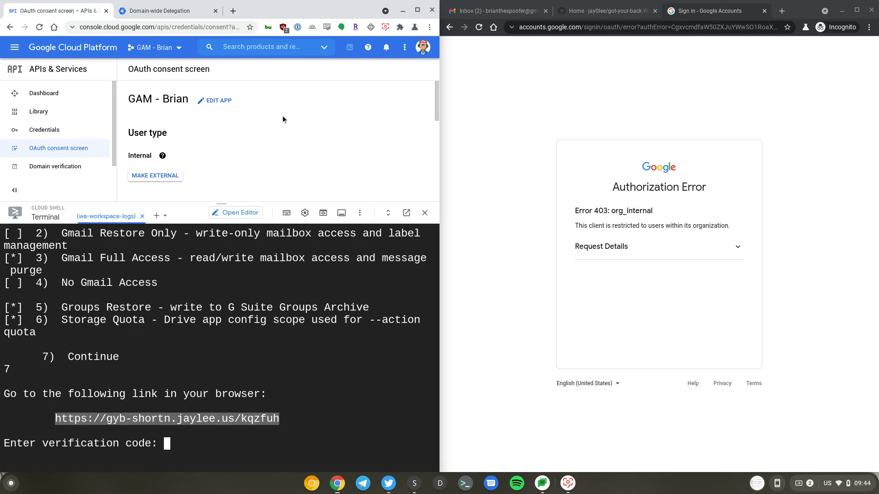
{"action": "mouse_move", "coordinate": [728, 130]}
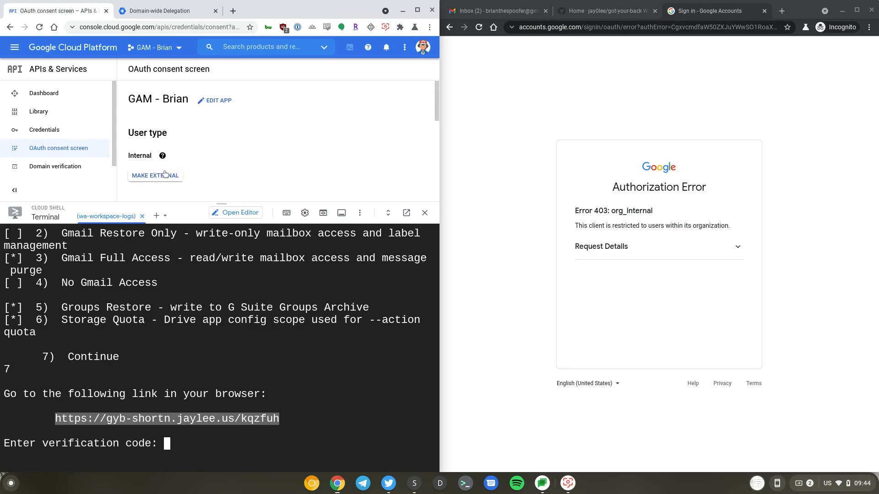
Step: Make the GAM - Brian OAuth consent screen External with In production status
{"action": "left_click", "coordinate": [154, 175]}
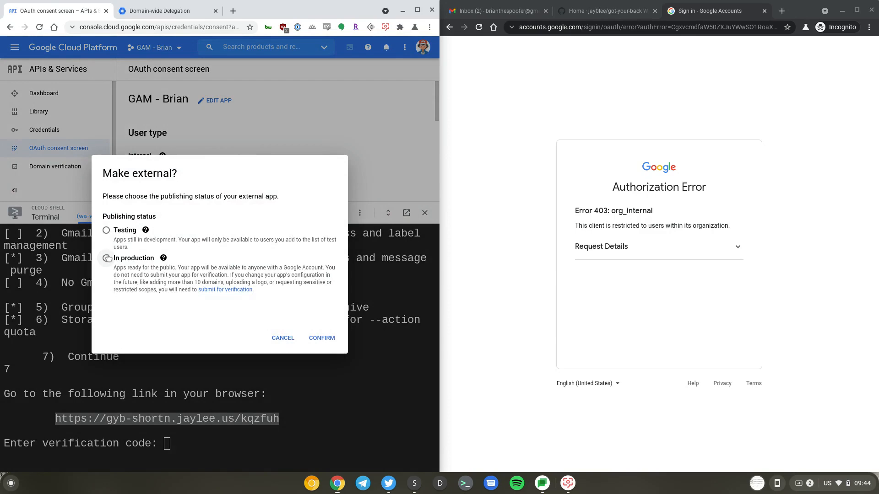
{"action": "left_click", "coordinate": [105, 257]}
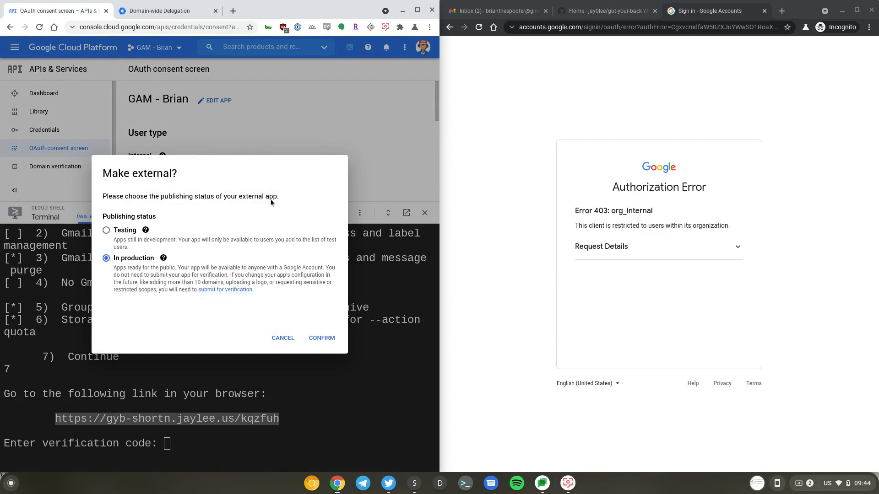
{"action": "left_click", "coordinate": [321, 338]}
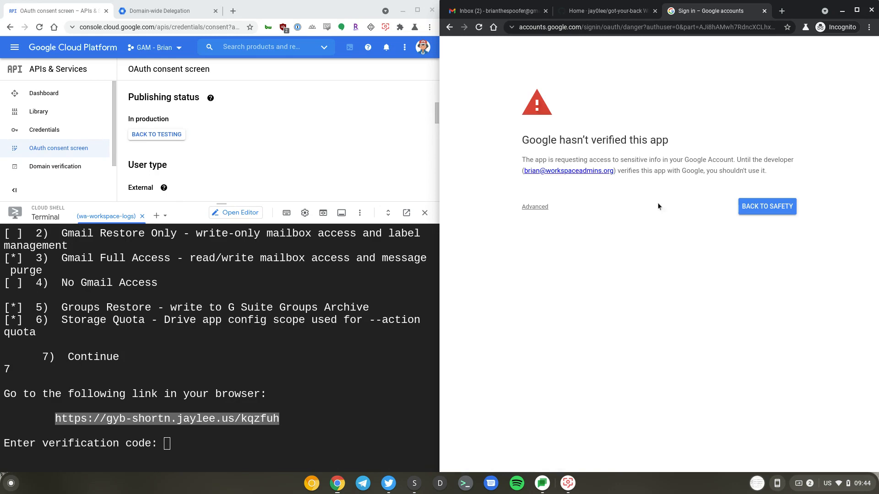
{"action": "mouse_move", "coordinate": [584, 174]}
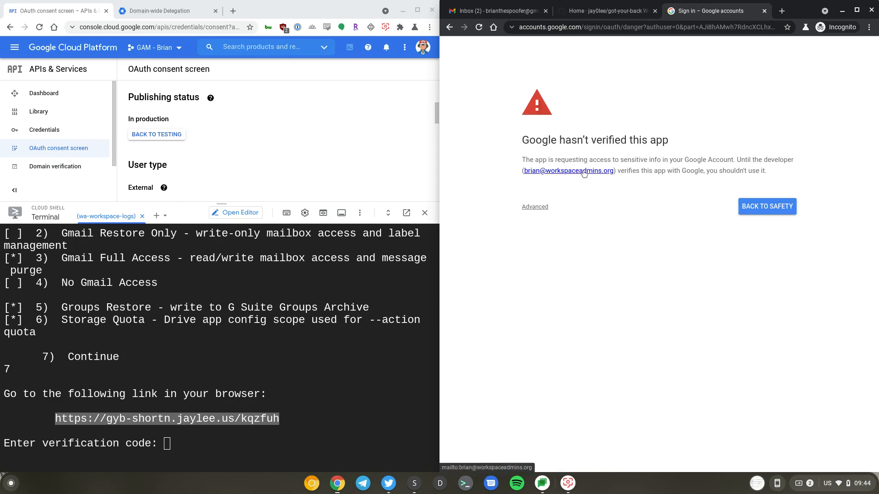
Step: Proceed past the unverified warning and grant GAM - Brian Gmail, Groups and Drive access
{"action": "left_click", "coordinate": [534, 206]}
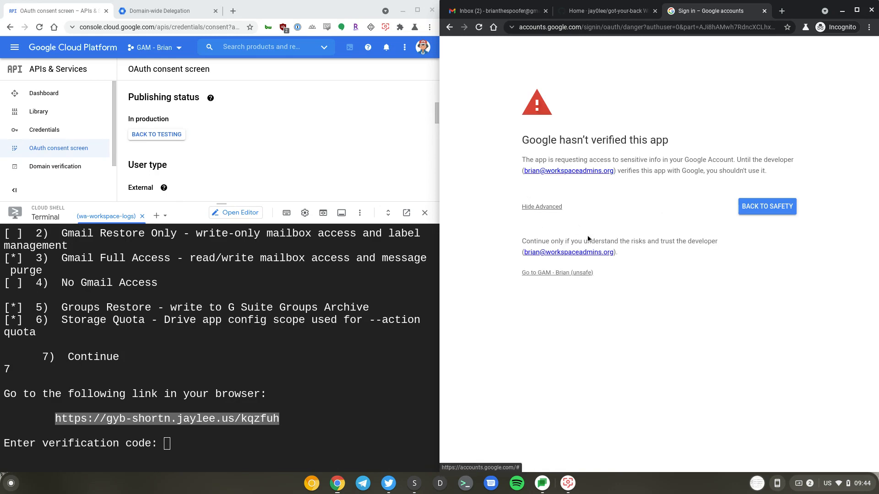
{"action": "mouse_move", "coordinate": [579, 274]}
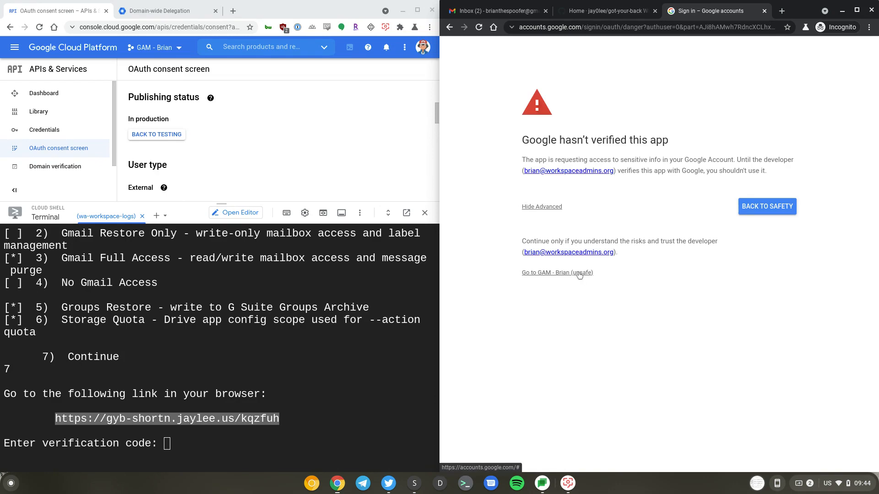
{"action": "left_click", "coordinate": [555, 272]}
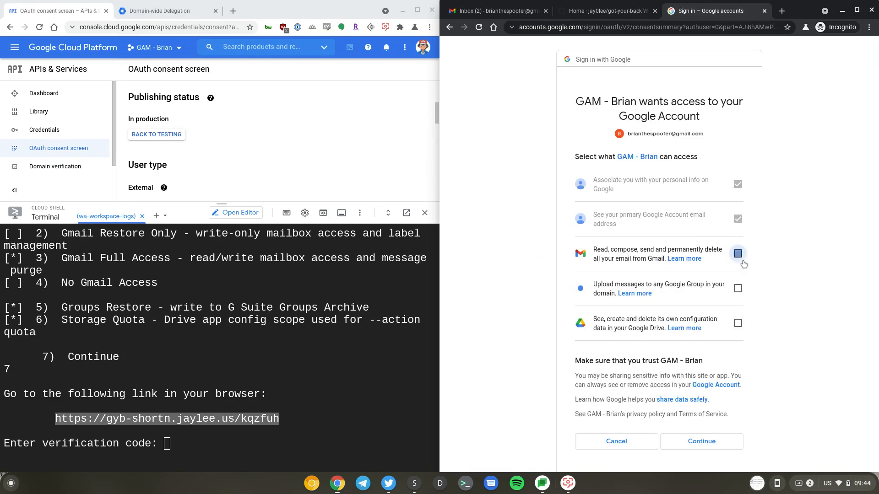
{"action": "left_click", "coordinate": [738, 288]}
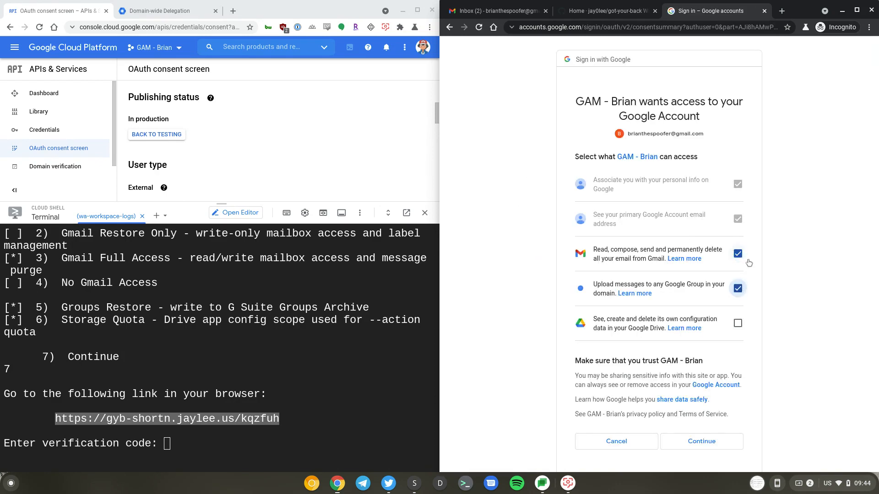
{"action": "left_click", "coordinate": [737, 322]}
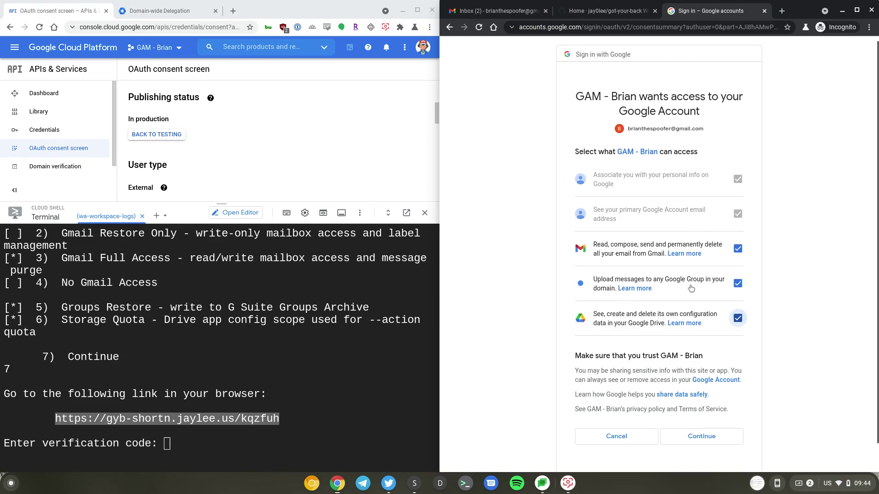
{"action": "scroll", "scroll_direction": "down", "scroll_amount": 3}
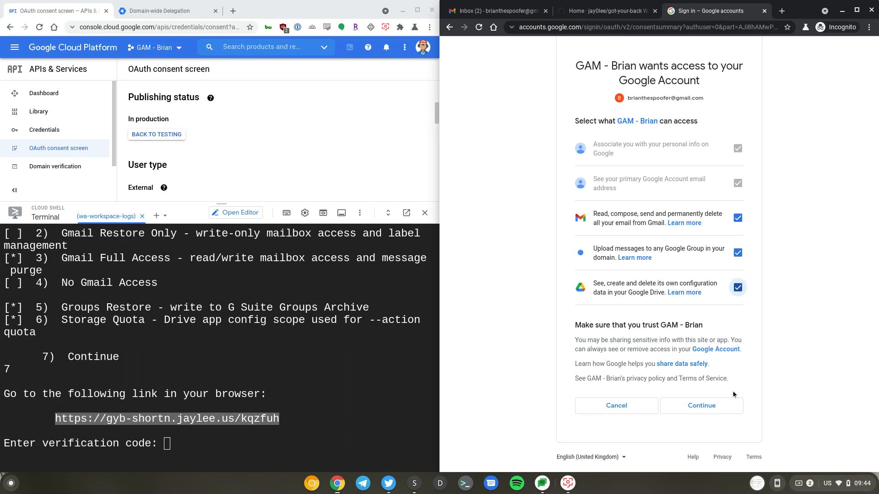
{"action": "mouse_move", "coordinate": [788, 366]}
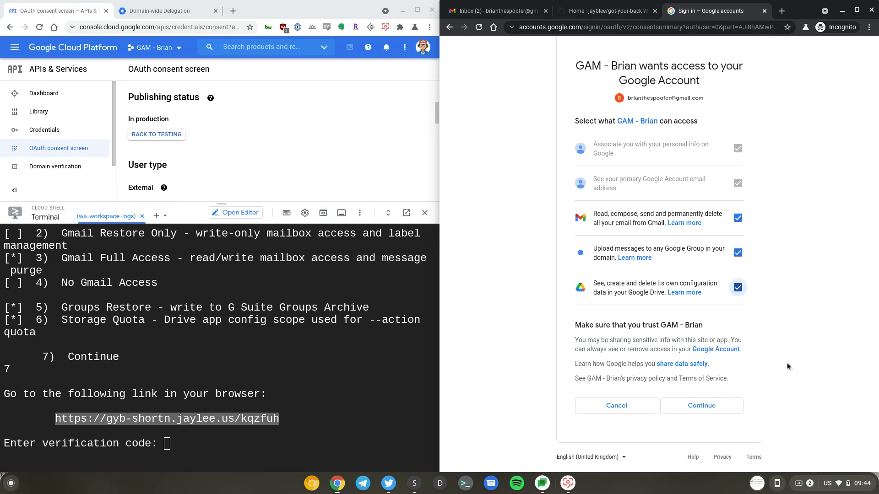
{"action": "mouse_move", "coordinate": [701, 406]}
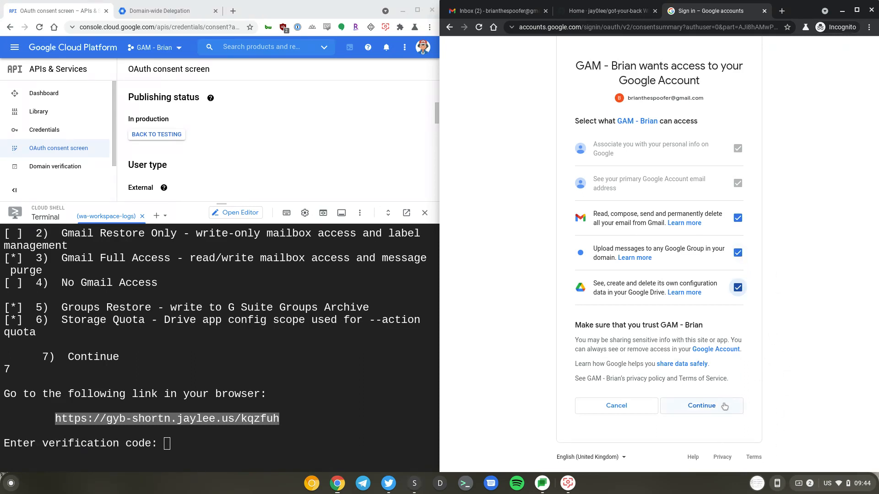
{"action": "left_click", "coordinate": [701, 406]}
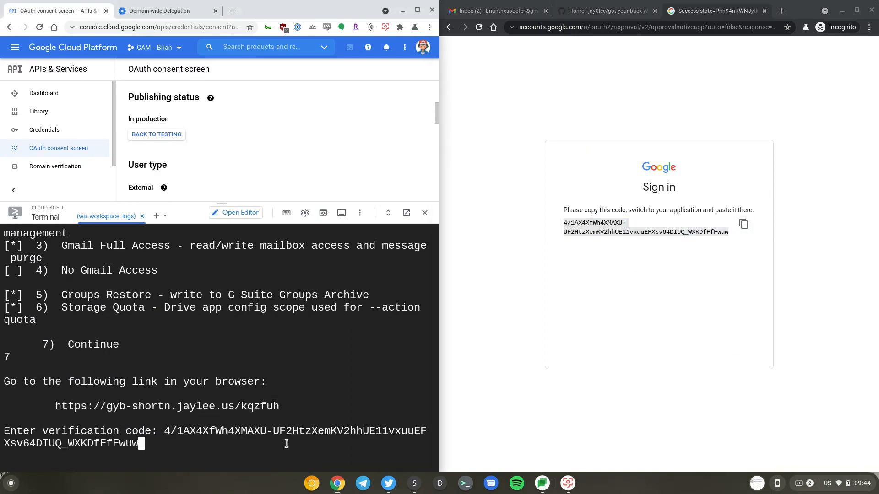
Step: Submit the pasted verification code so GYB backs up all 10 Gmail messages
{"action": "key", "text": "Return"}
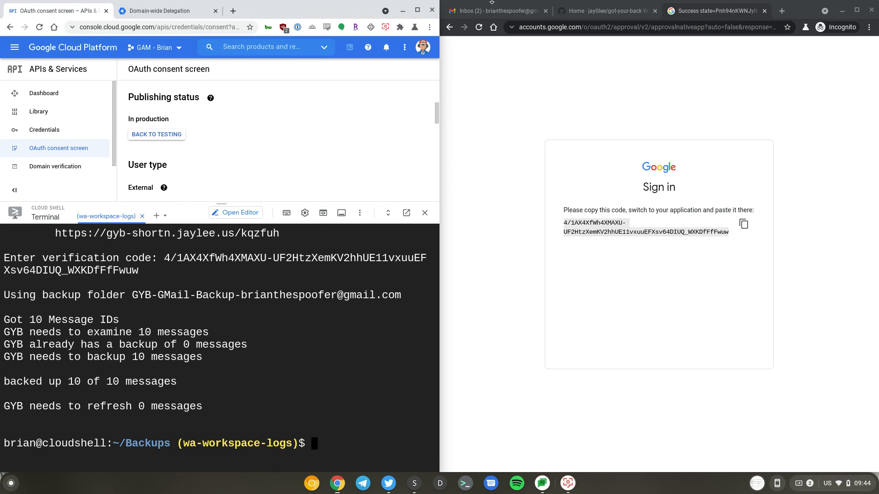
Step: Reload the personal inbox, then cd into the GYB backup's 2021/11/21 folder and list it
{"action": "left_click", "coordinate": [498, 11]}
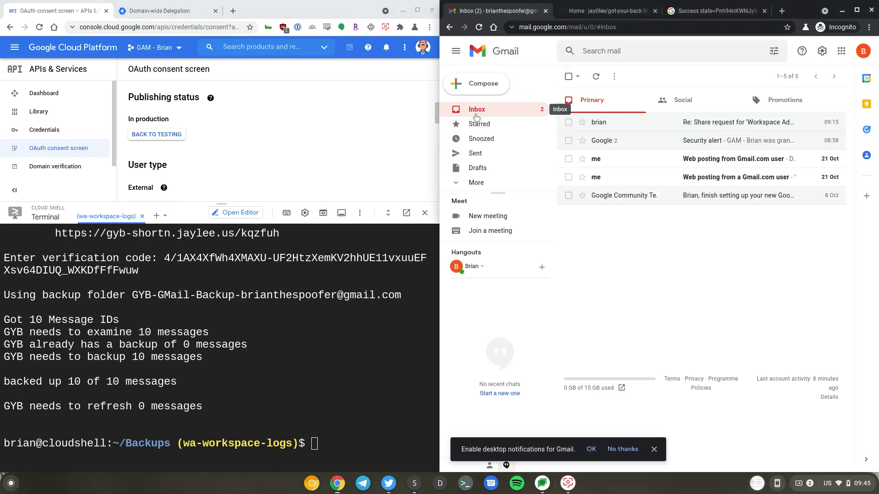
{"action": "left_click", "coordinate": [478, 27]}
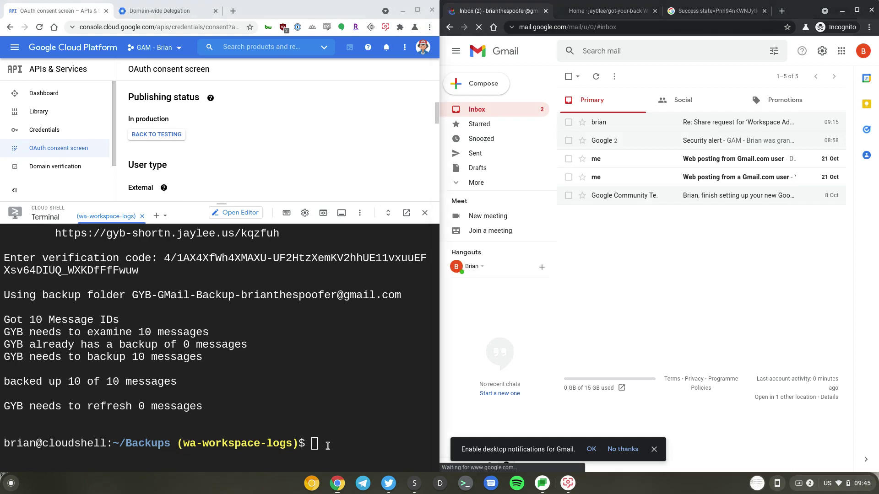
{"action": "type", "text": "cd"}
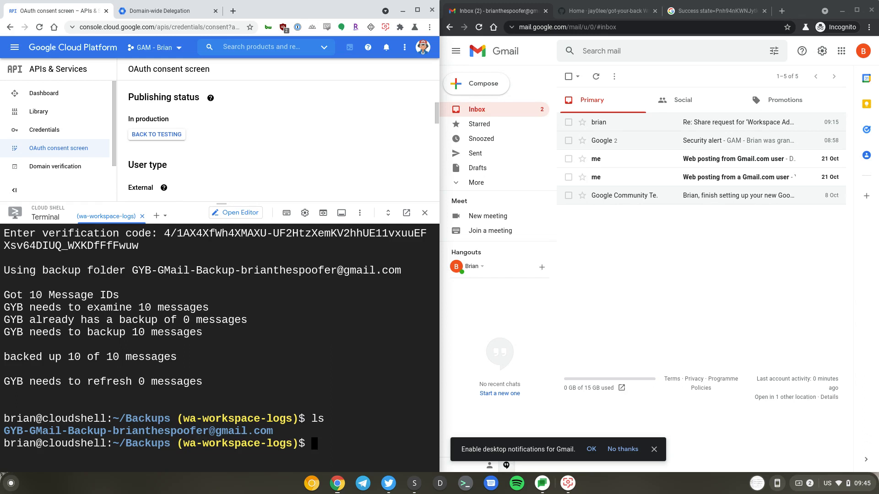
{"action": "type", "text": "cd GYB"}
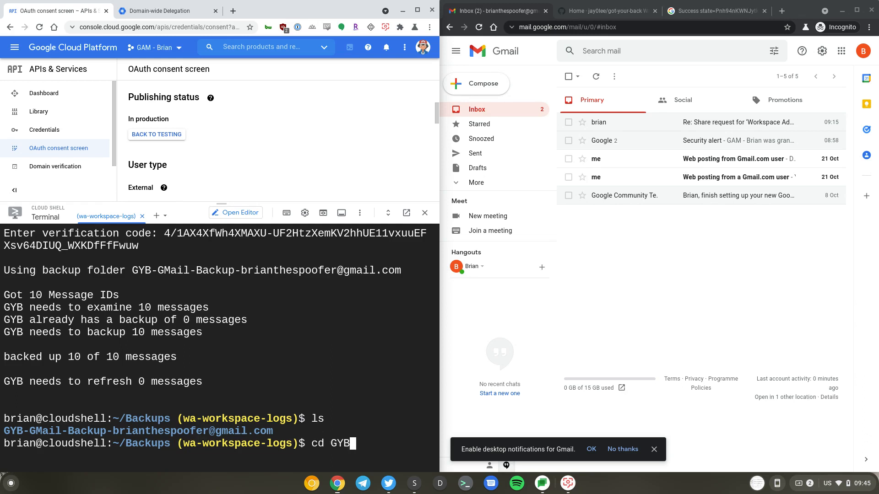
{"action": "key", "text": "Return"}
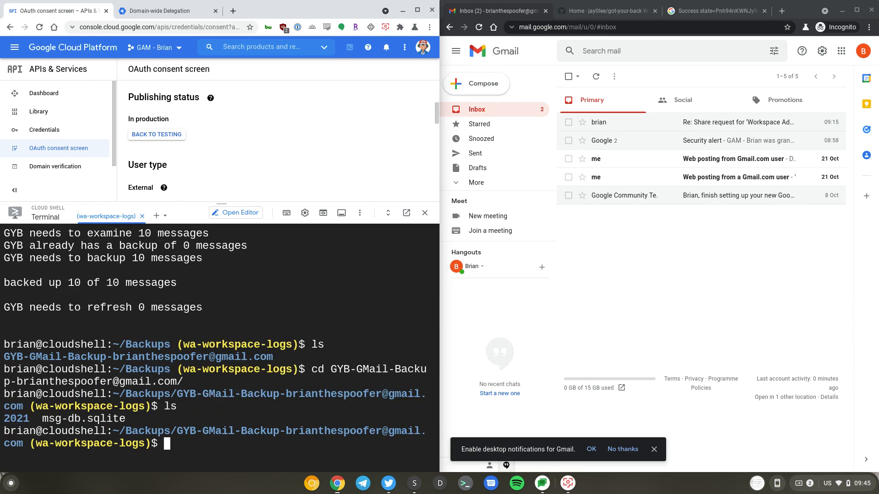
{"action": "type", "text": "c"}
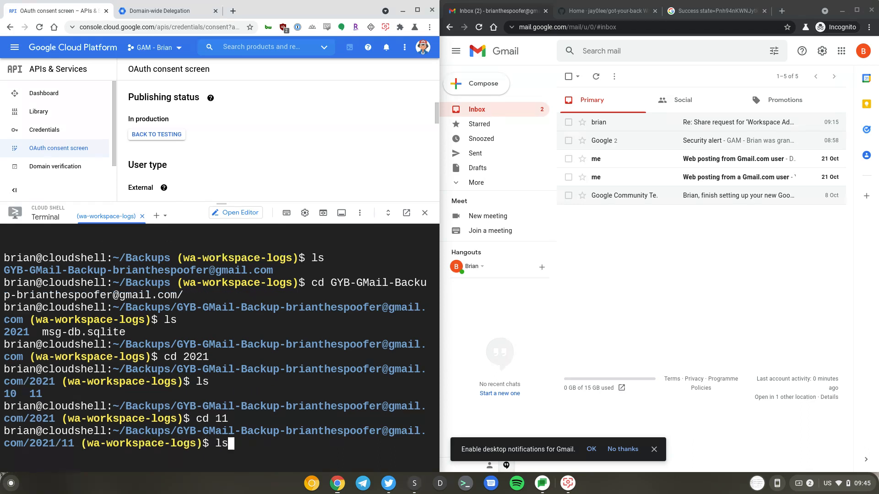
{"action": "key", "text": "Return"}
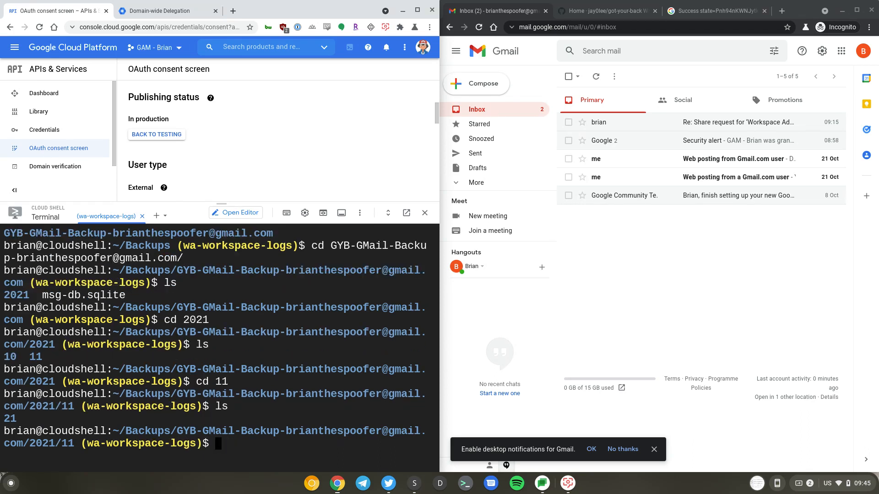
{"action": "type", "text": "c"}
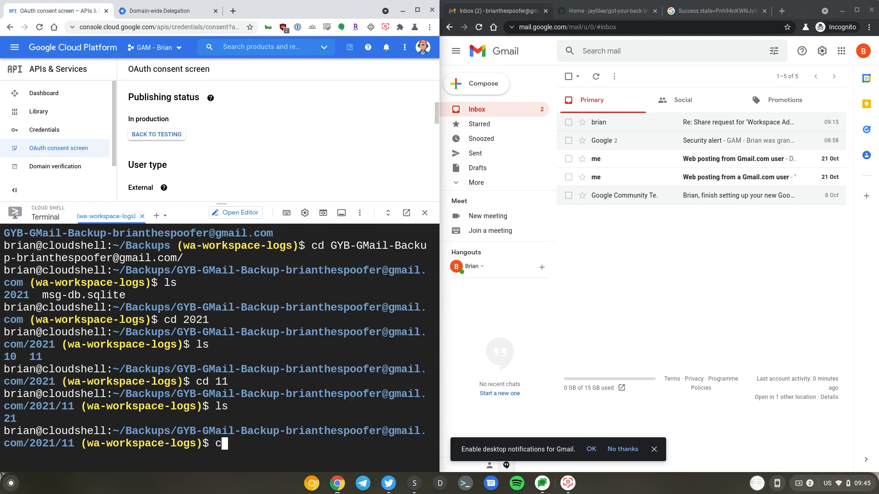
{"action": "type", "text": "cd 21"}
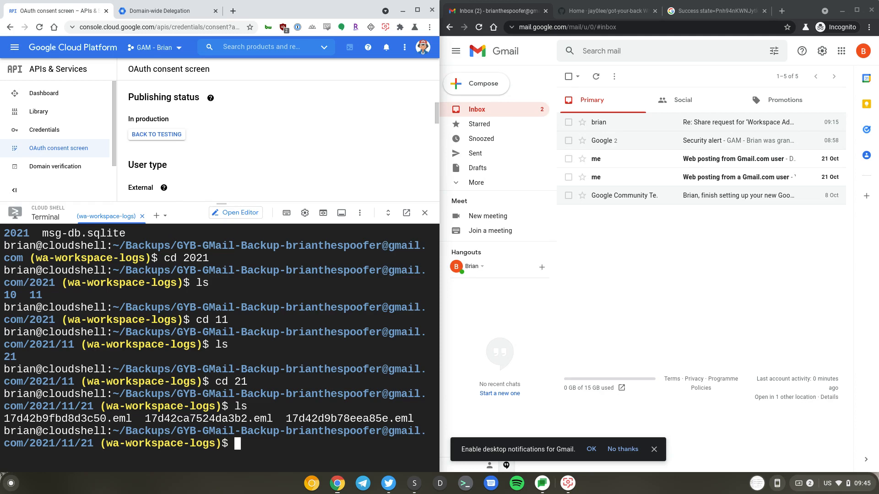
{"action": "mouse_move", "coordinate": [312, 329]}
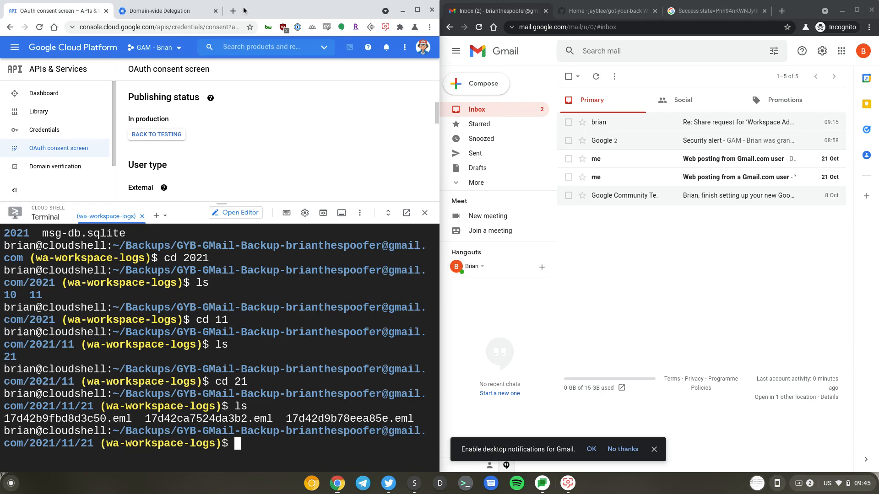
{"action": "mouse_move", "coordinate": [250, 15]}
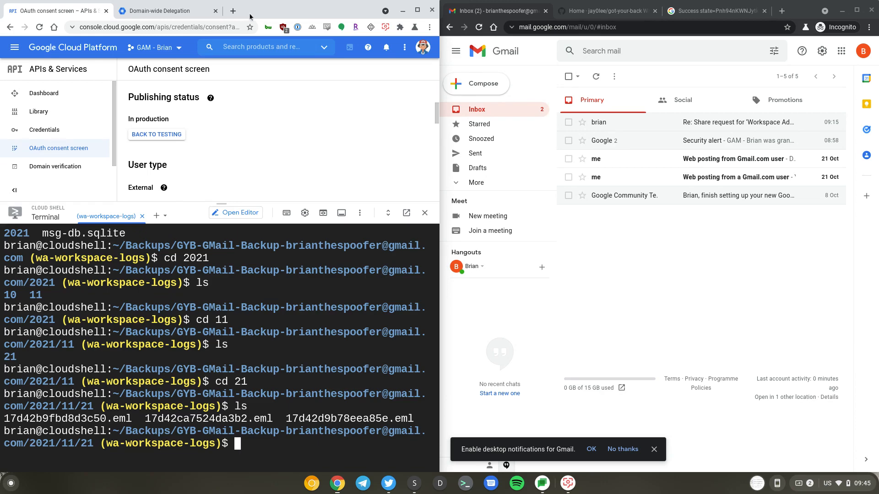
Step: Open the workspaceadmins.org Gmail inbox in a new tab, then return to Cloud Shell
{"action": "left_click", "coordinate": [232, 10]}
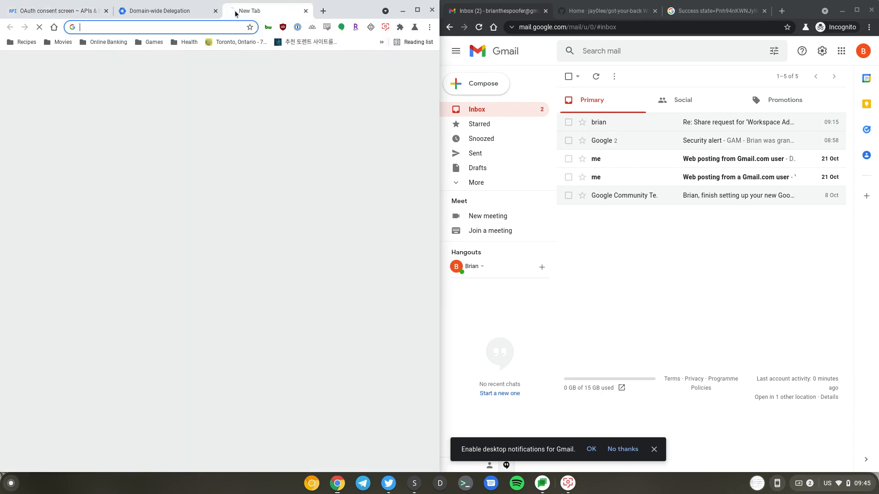
{"action": "type", "text": "mailgoogle.com/mail/u/"}
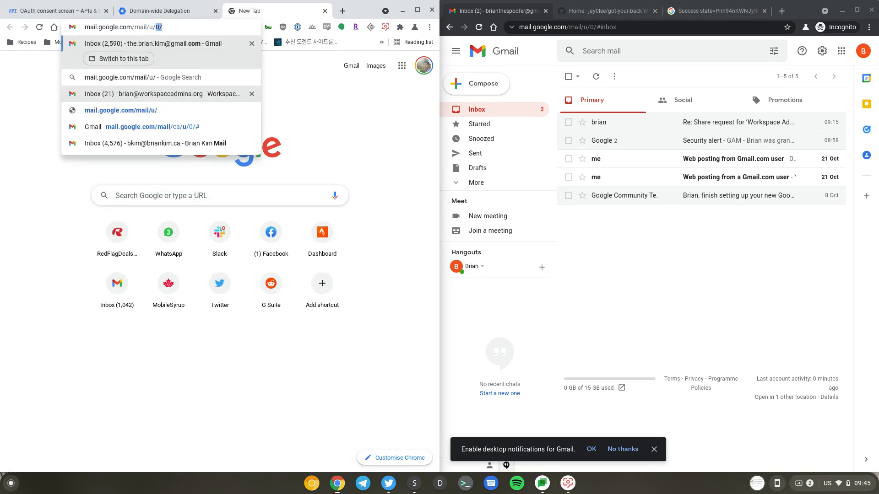
{"action": "left_click", "coordinate": [157, 93]}
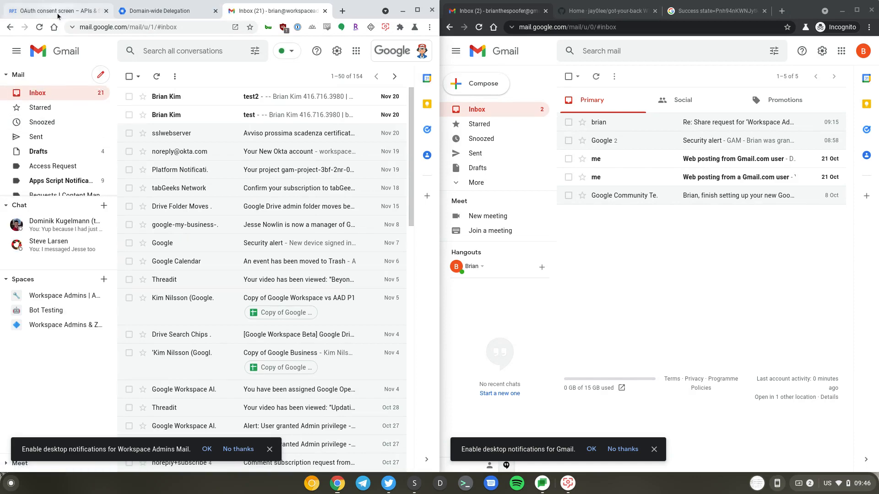
{"action": "left_click", "coordinate": [53, 10]}
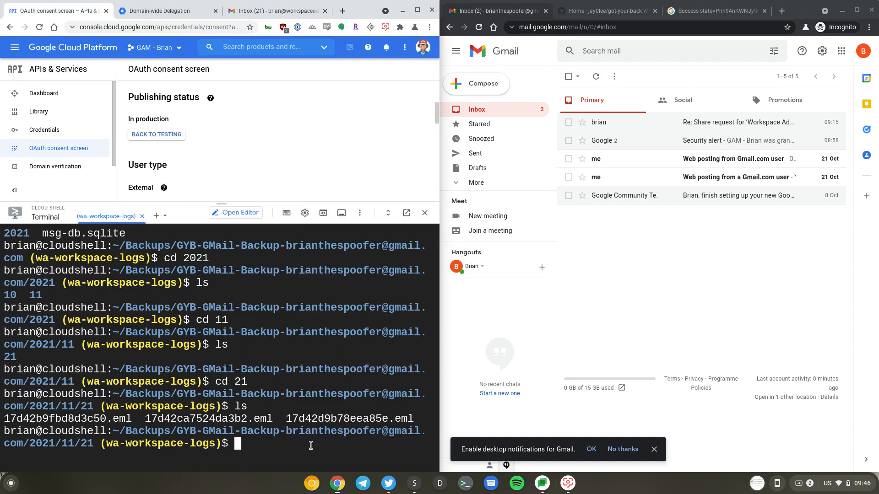
Step: Move back to the ~/Backups folder
{"action": "type", "text": "gyb"}
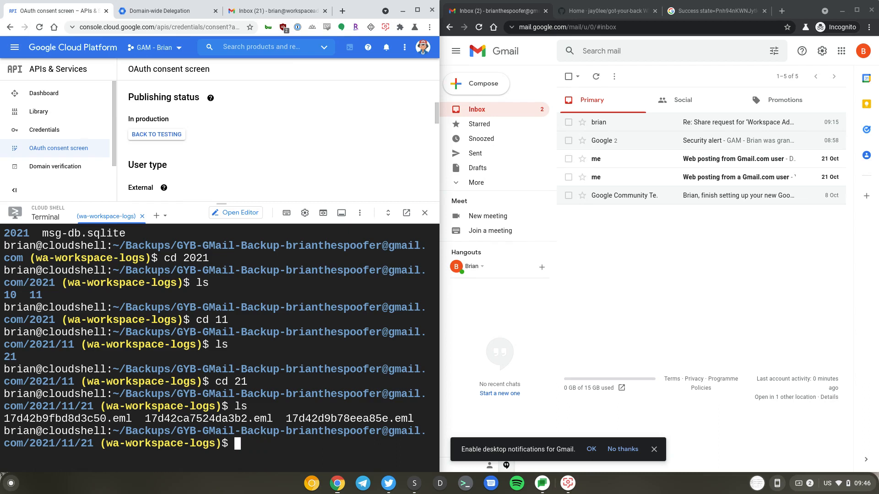
{"action": "type", "text": "cd ~/Bac"}
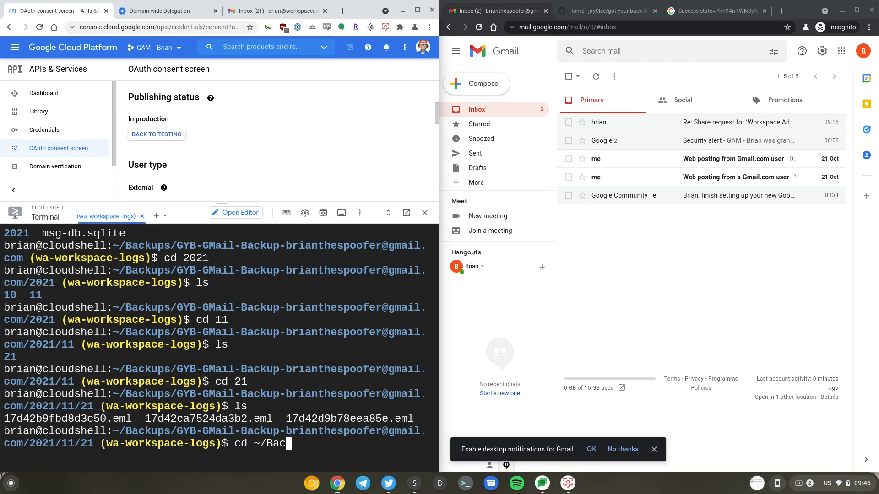
{"action": "key", "text": "Return"}
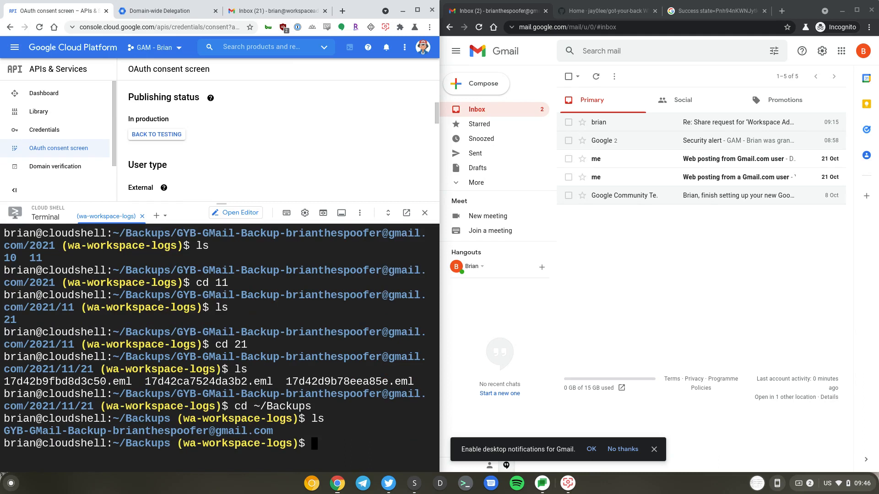
{"action": "type", "text": "g"}
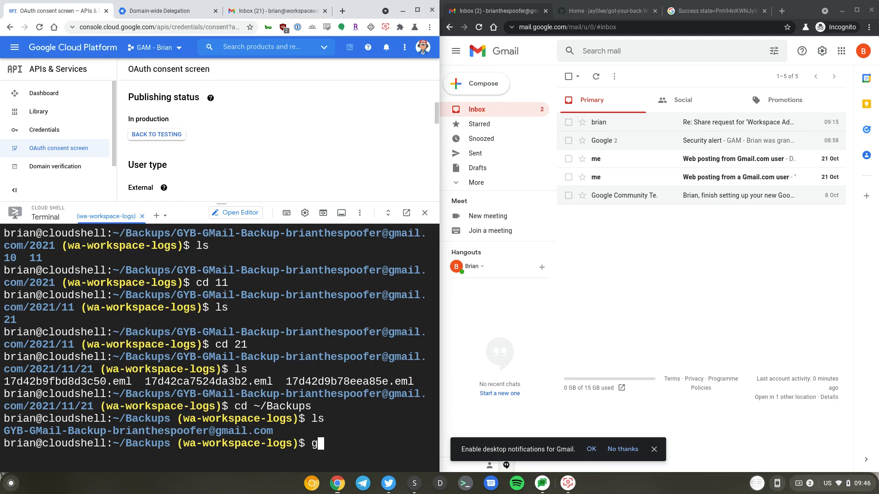
{"action": "type", "text": "yb --email"}
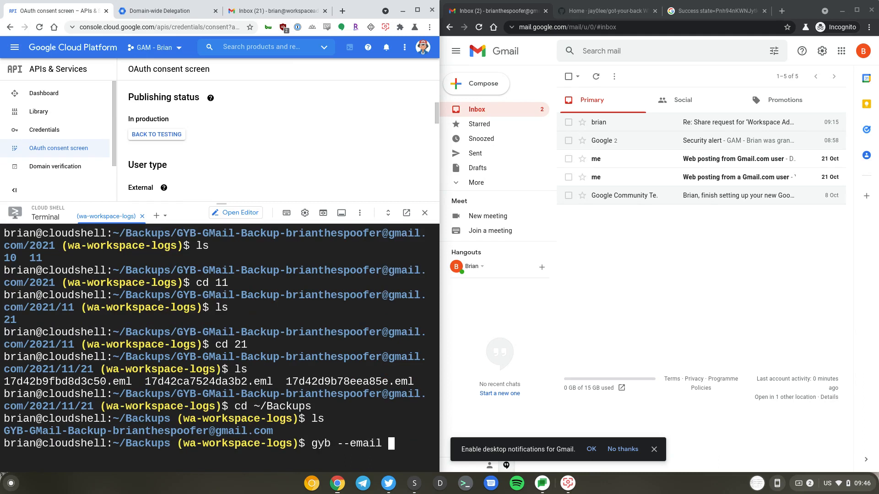
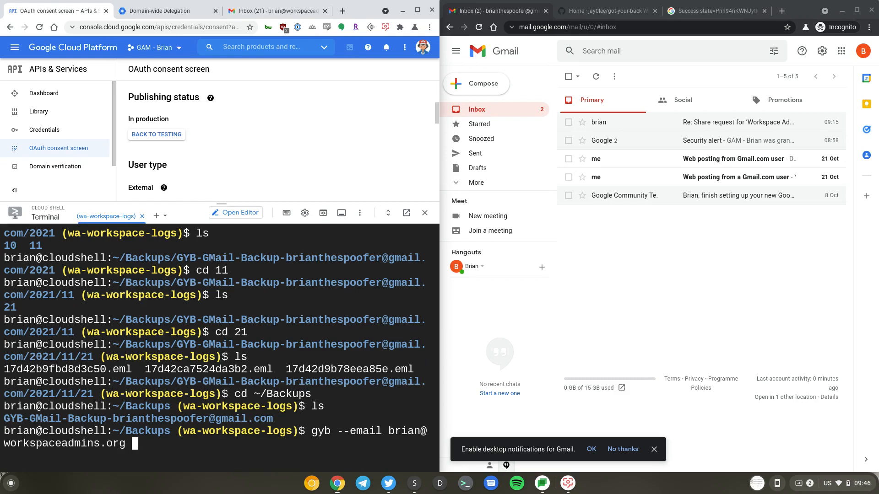
{"action": "type", "text": "--action res"}
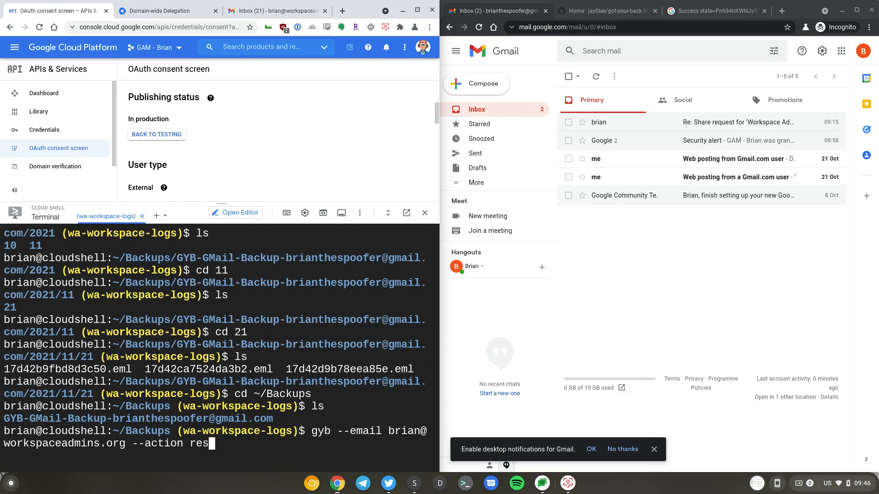
{"action": "type", "text": "tore --local-folder"}
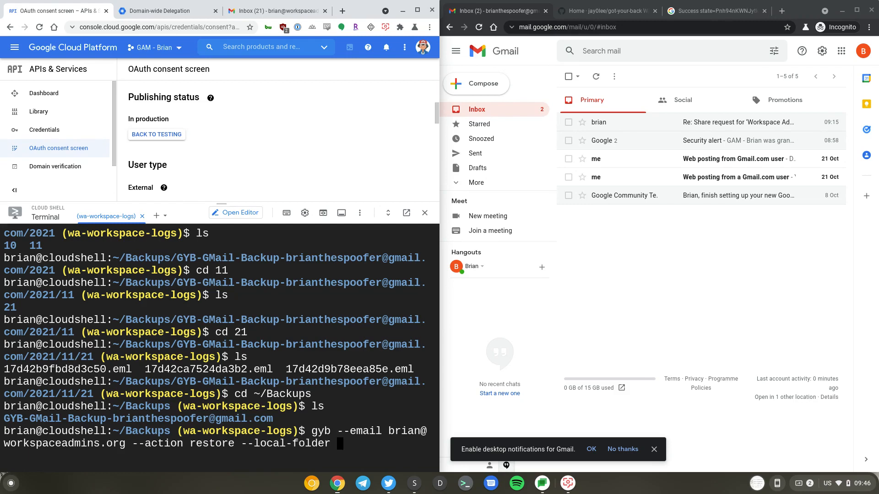
{"action": "type", "text": "GYB"}
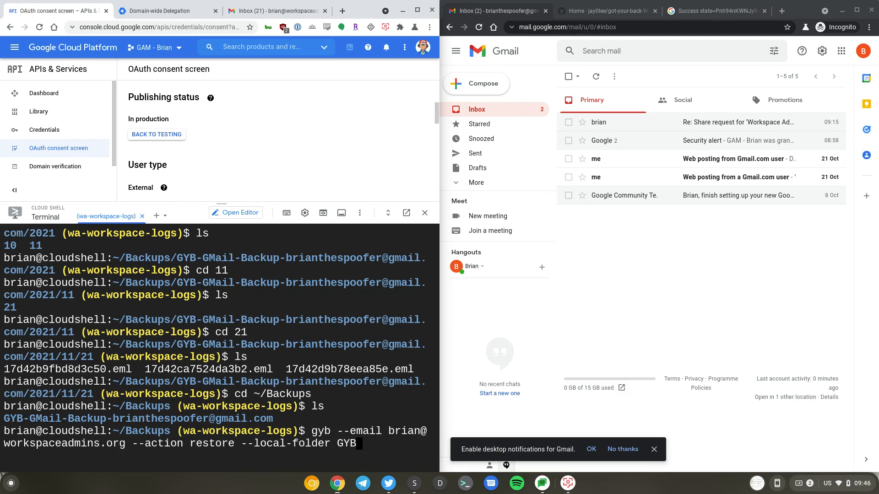
{"action": "type", "text": "GM"}
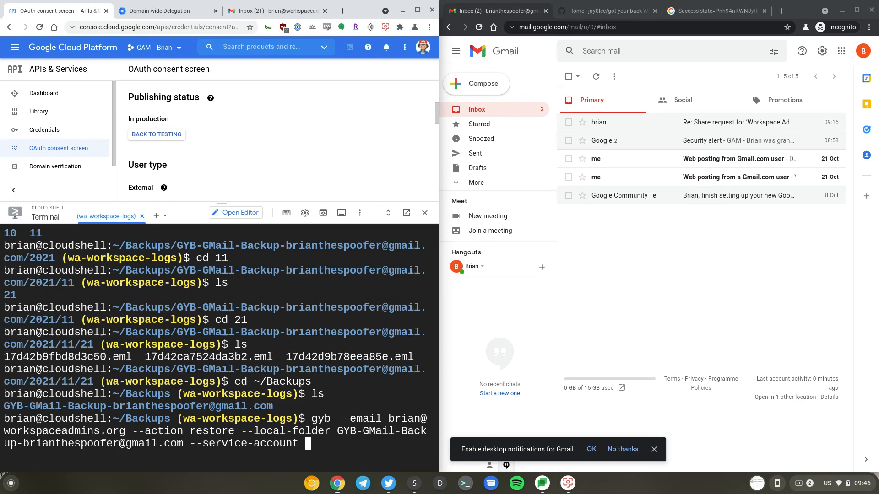
{"action": "type", "text": "--label"}
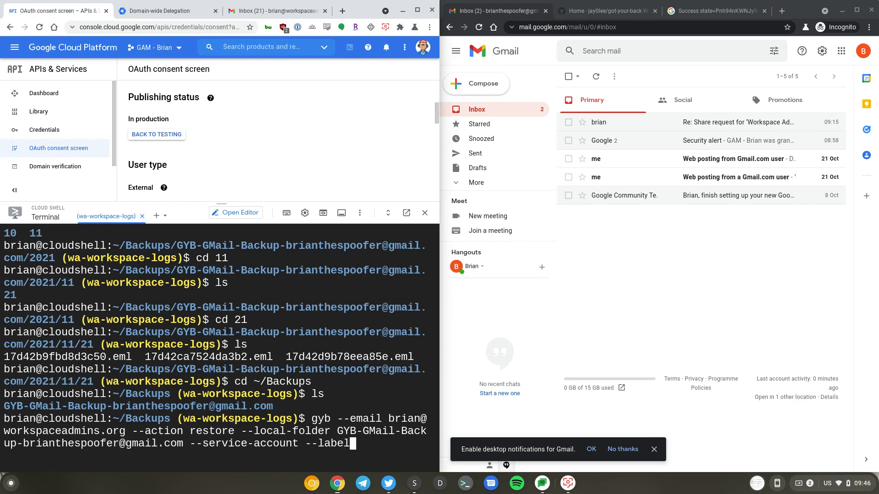
{"action": "type", "text": "restored"}
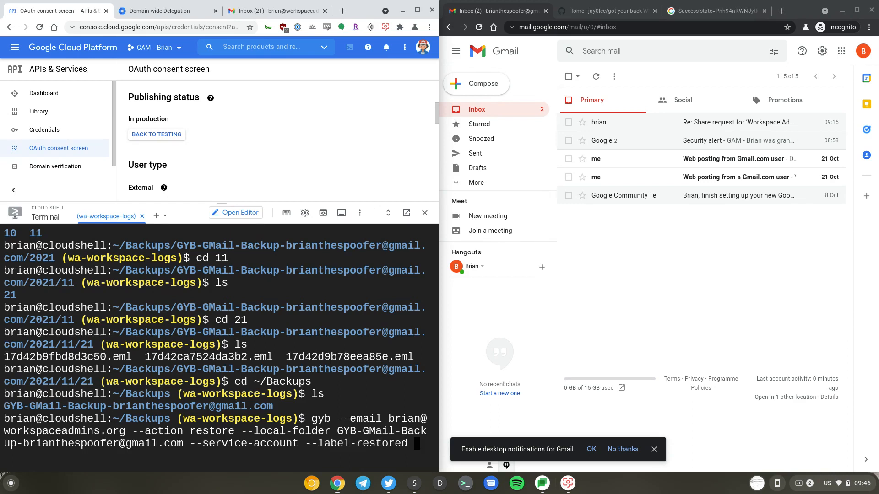
{"action": "type", "text": "brianthe"}
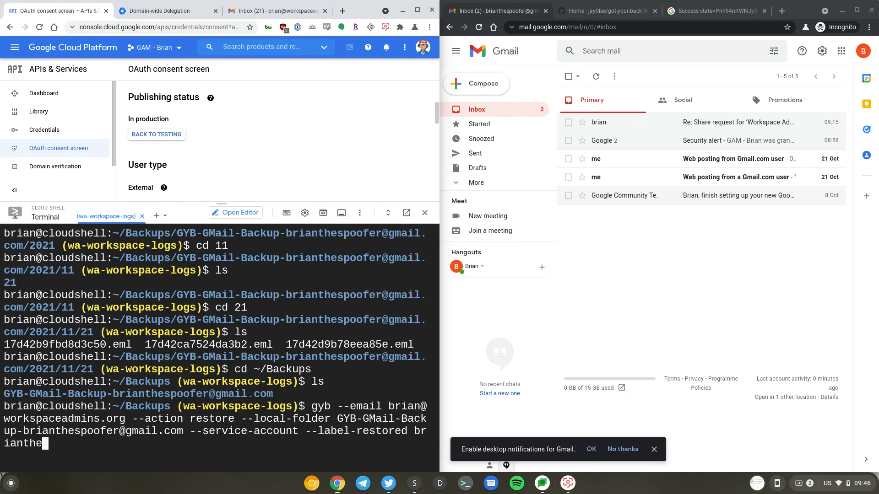
{"action": "type", "text": "spoofer"}
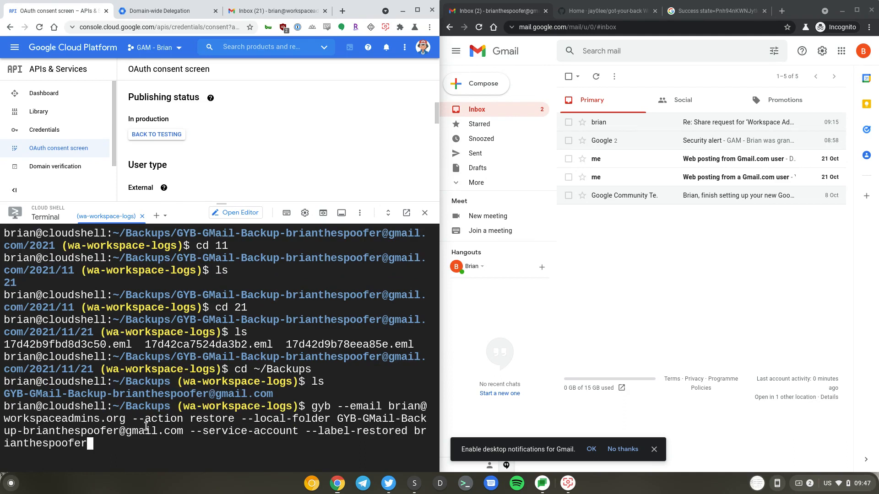
{"action": "mouse_move", "coordinate": [257, 441]}
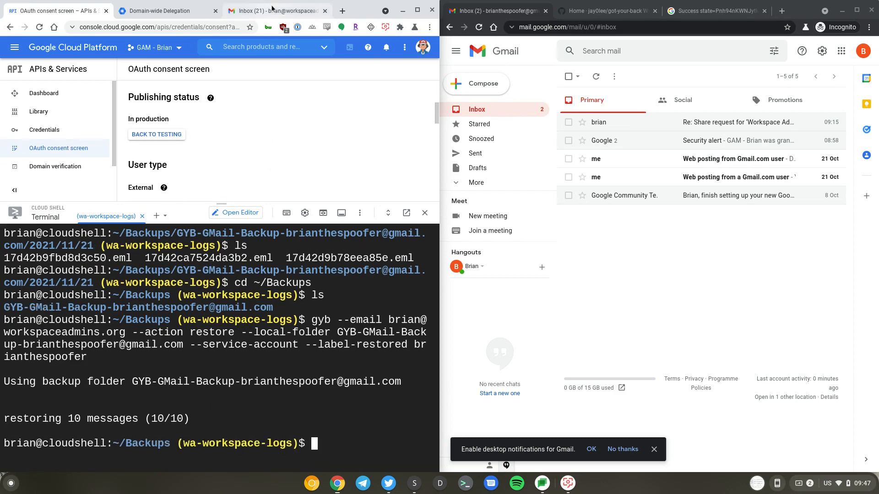
Step: Refresh the Workspace mailbox and open the brianthespoofer label's restored messages
{"action": "left_click", "coordinate": [275, 11]}
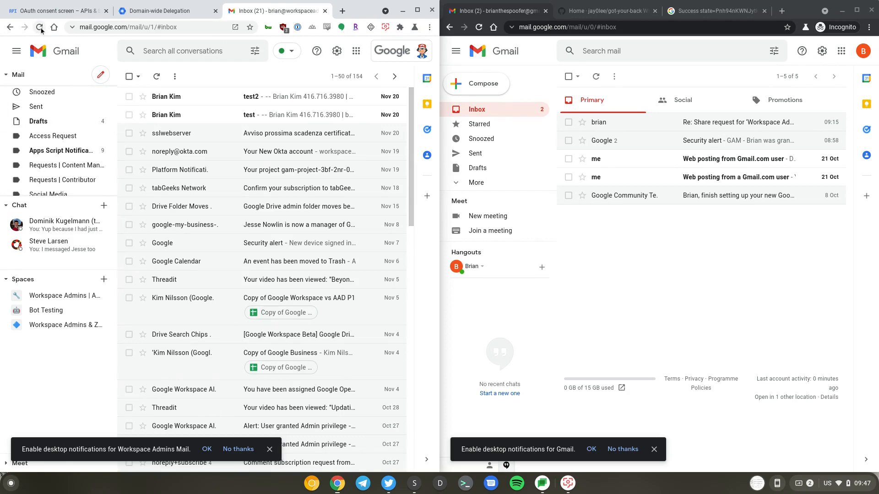
{"action": "left_click", "coordinate": [41, 27]}
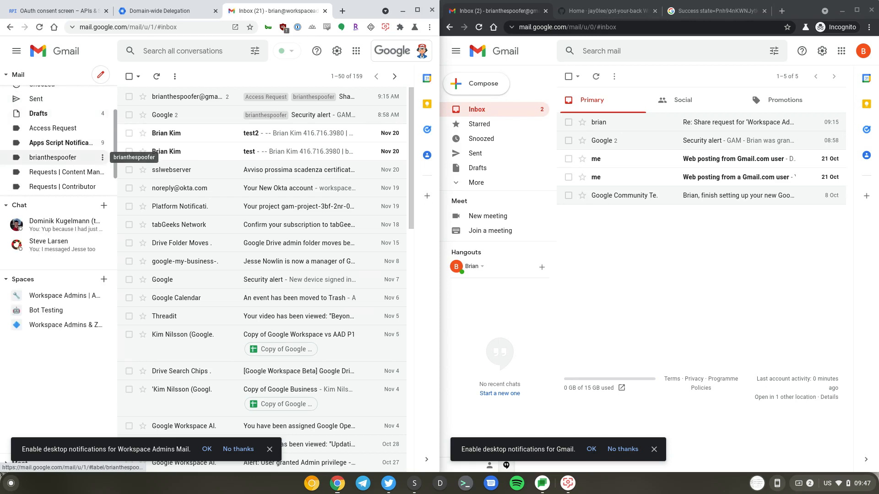
{"action": "left_click", "coordinate": [52, 157]}
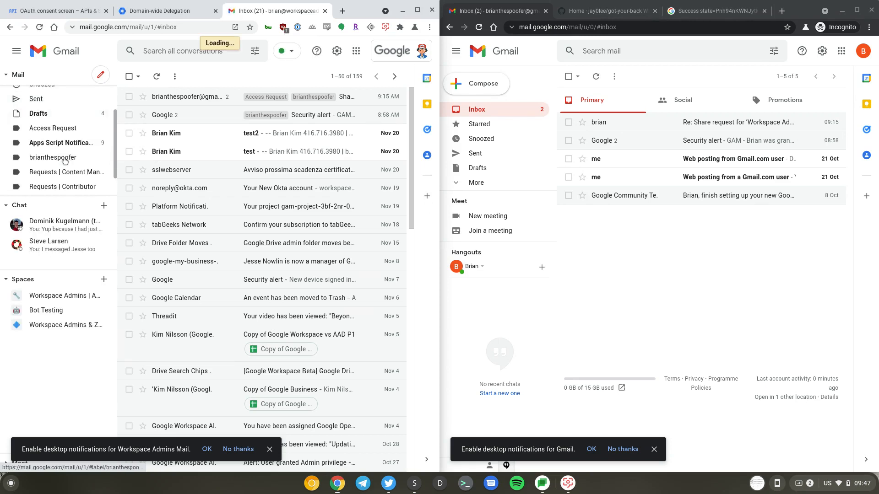
Step: Compare against the personal account's Inbox and Sent mail
{"action": "left_click", "coordinate": [53, 157]}
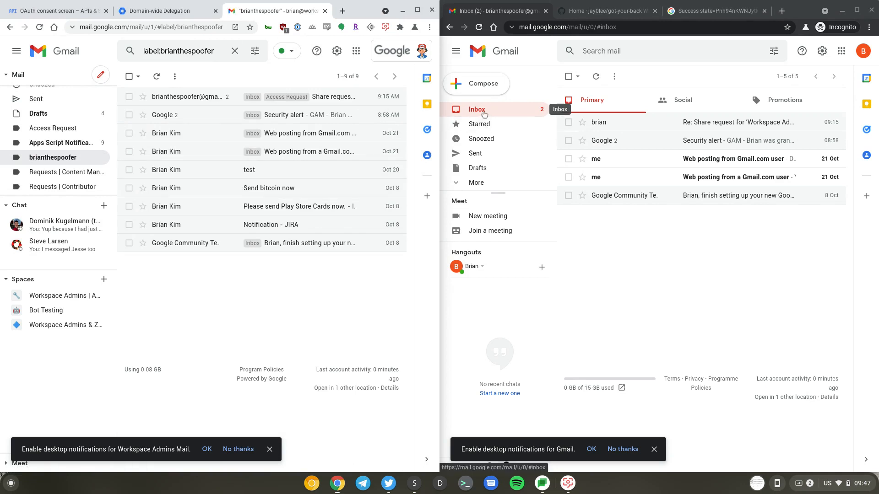
{"action": "mouse_move", "coordinate": [361, 116]}
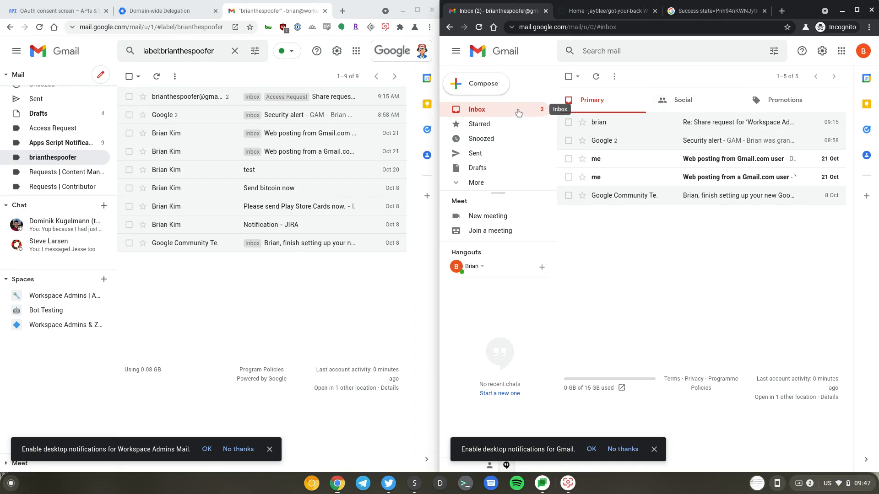
{"action": "mouse_move", "coordinate": [511, 138]}
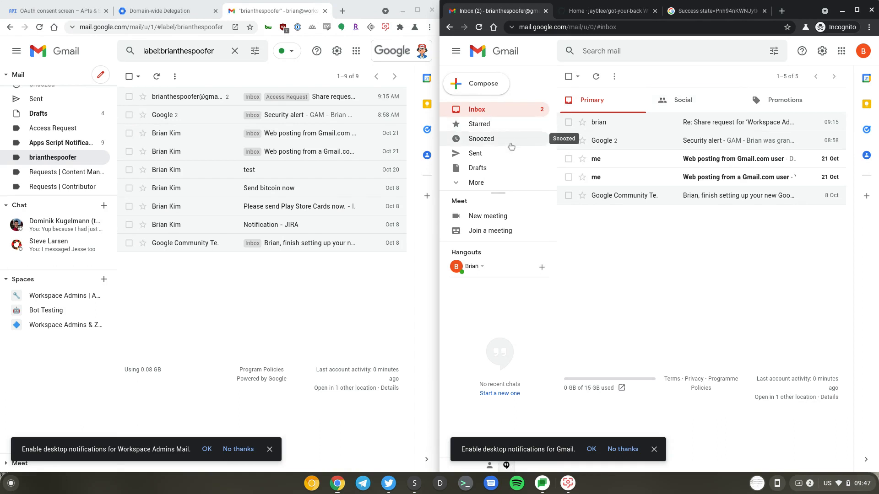
{"action": "left_click", "coordinate": [475, 153]}
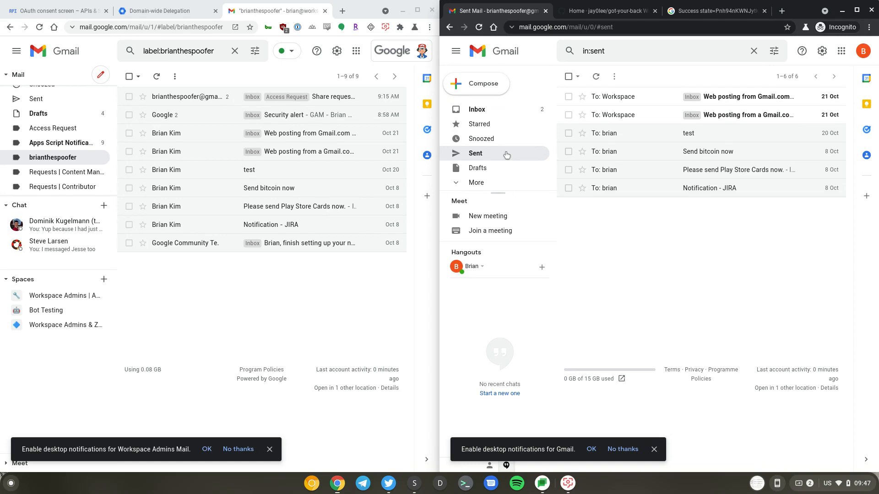
{"action": "left_click", "coordinate": [477, 109]}
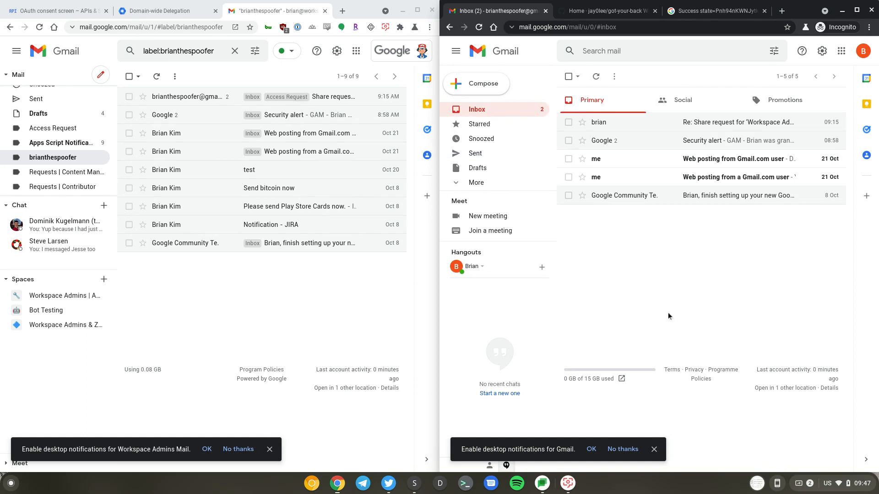
{"action": "mouse_move", "coordinate": [798, 344]}
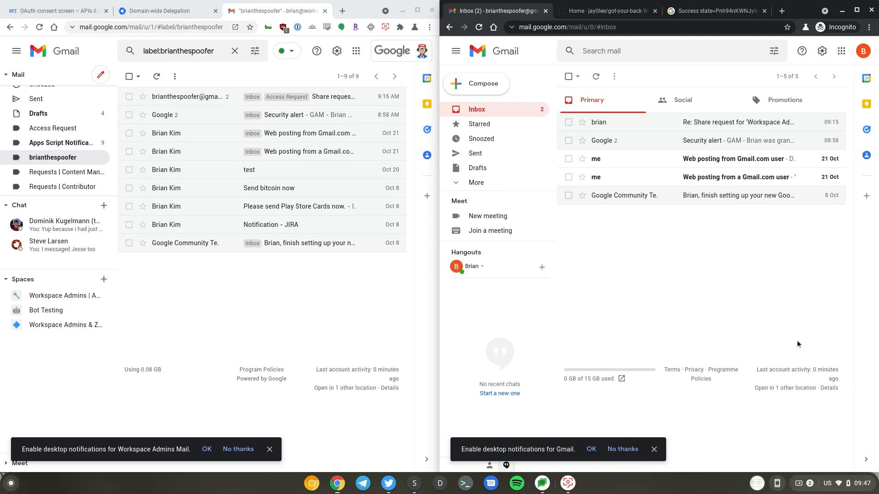